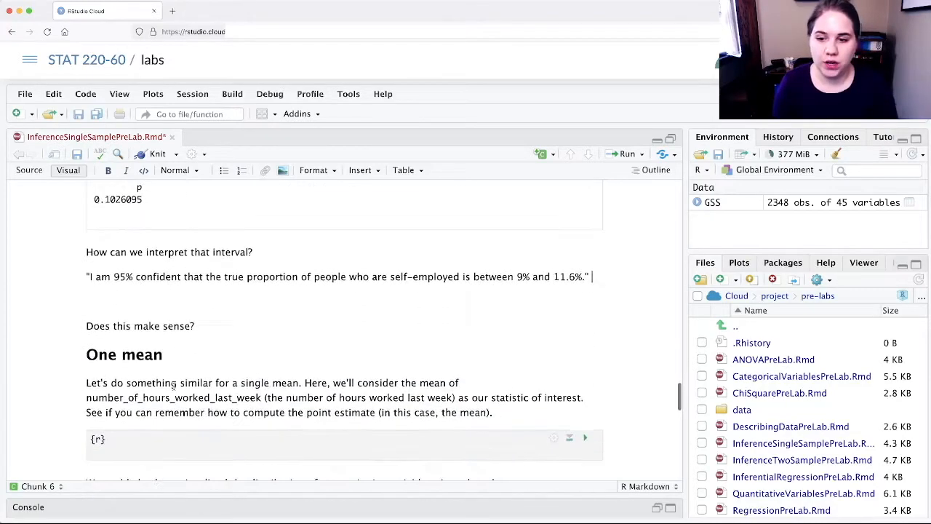
# Scroll down to the One mean section to start the mean() point-estimate chunk
pyautogui.scroll(-3)
pyautogui.write('mean(')
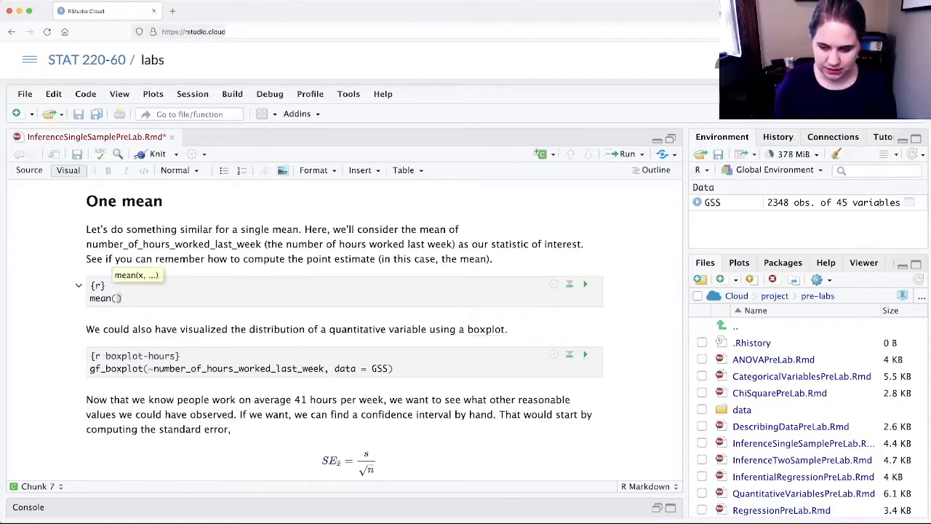
# Run mean(~number_of_hours_worked_last_week, data = GSS) for the point estimate
pyautogui.write('~number')
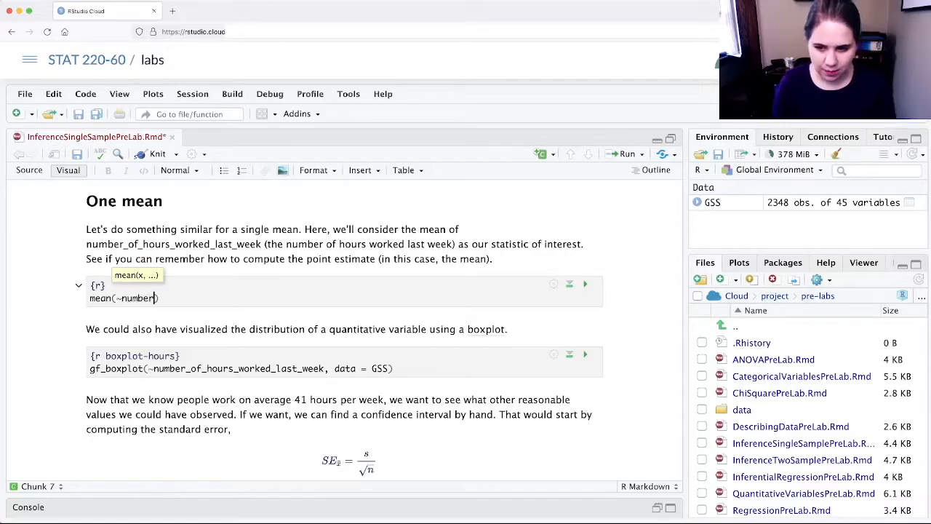
pyautogui.write('_of_hou')
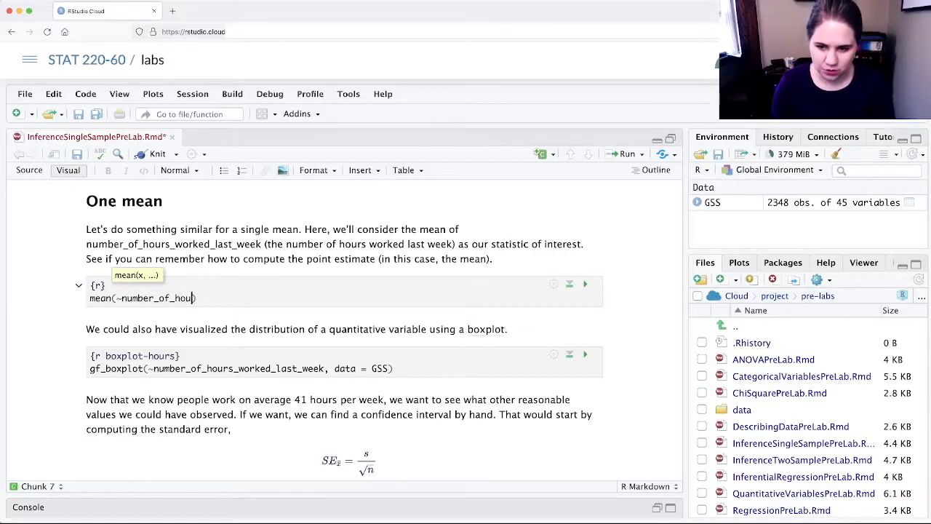
pyautogui.write('rs_worked')
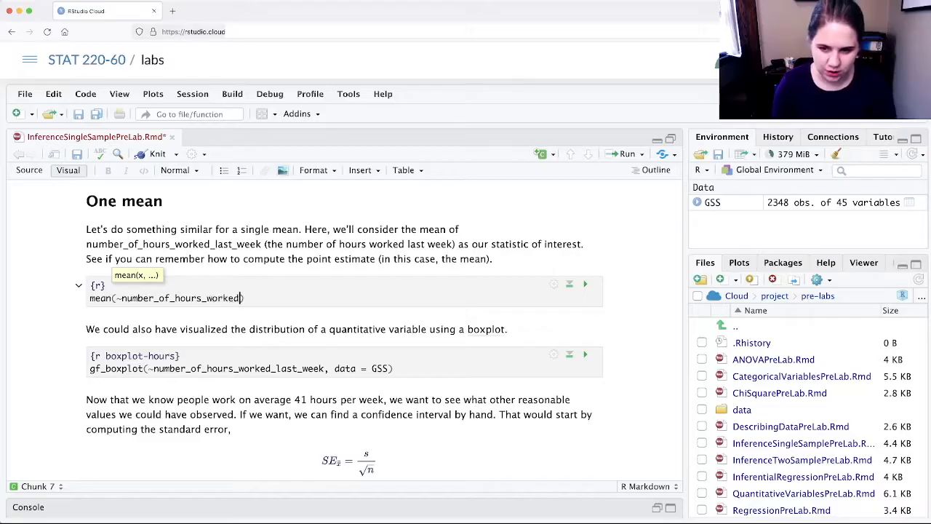
pyautogui.write('_last_week,')
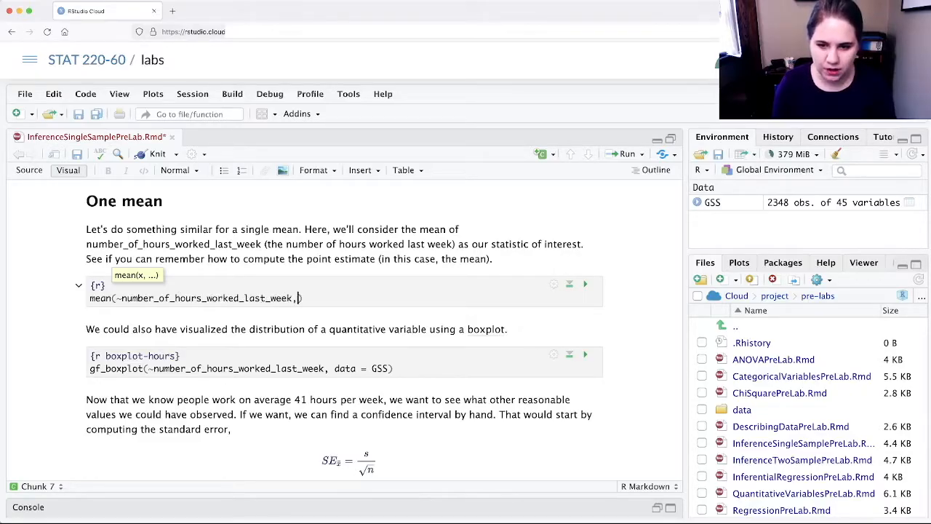
pyautogui.write('data = GSS')
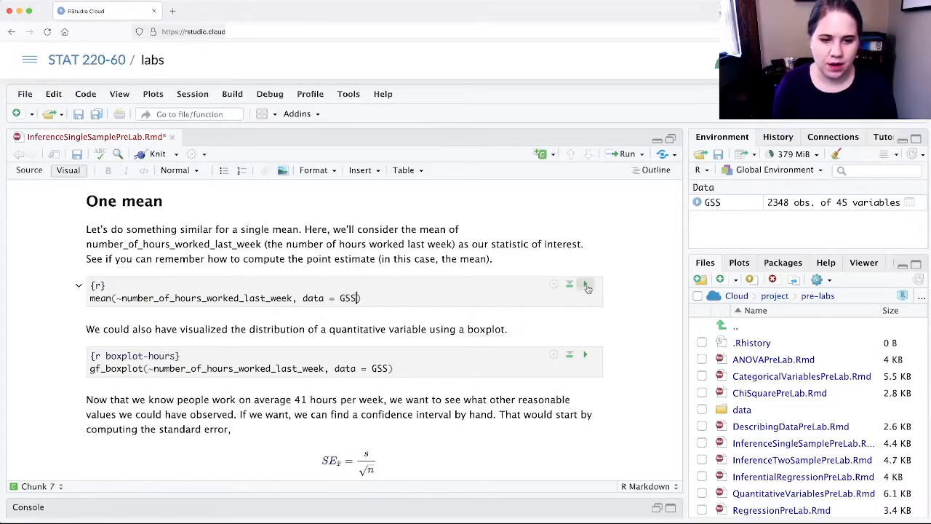
pyautogui.click(585, 284)
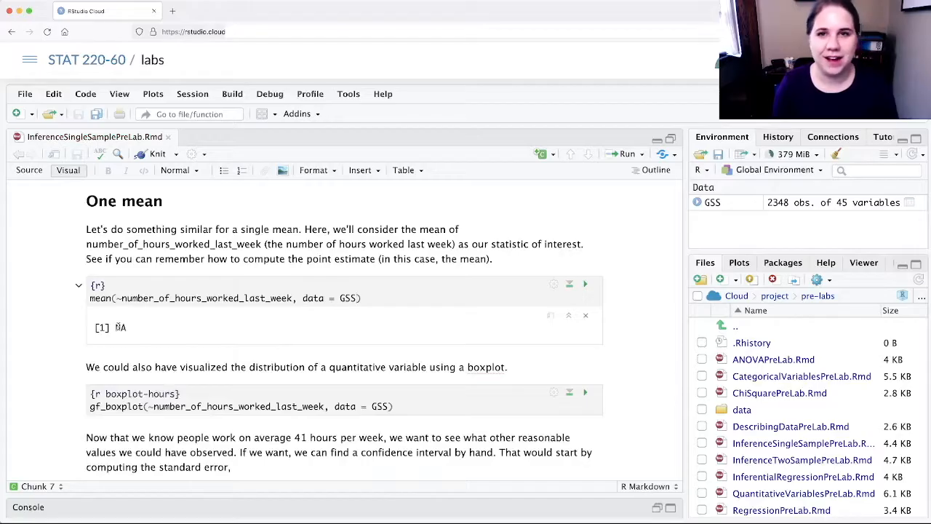
# Add na.rm = TRUE and rerun the mean, returning 41.28168 hours
pyautogui.write(', na')
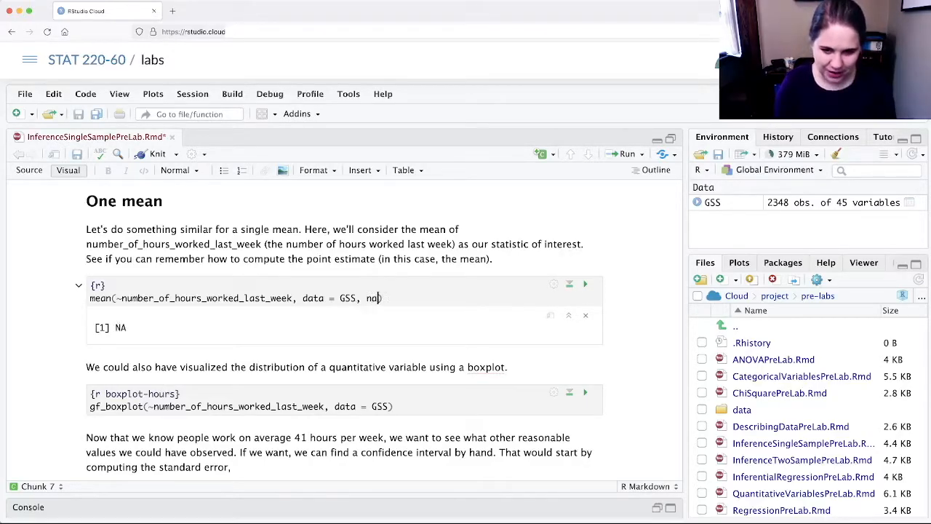
pyautogui.write('.rm = T')
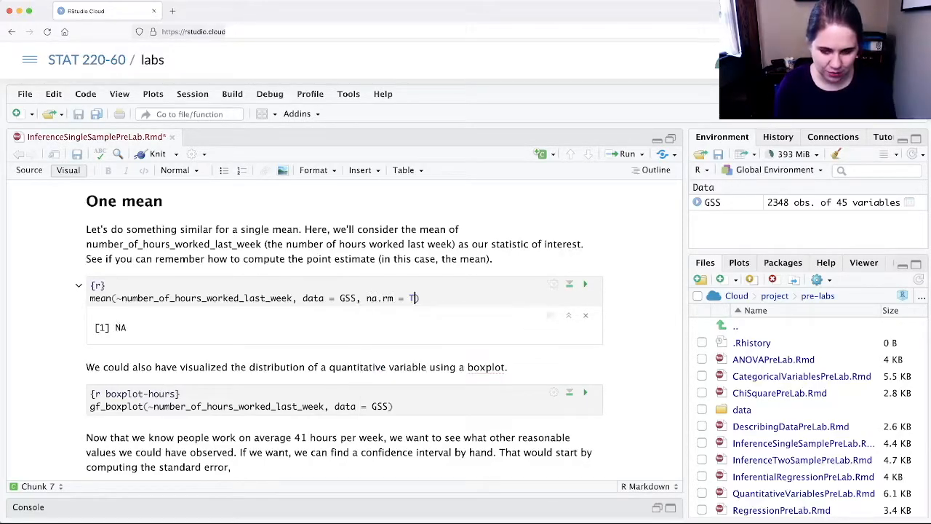
pyautogui.write('RUE)')
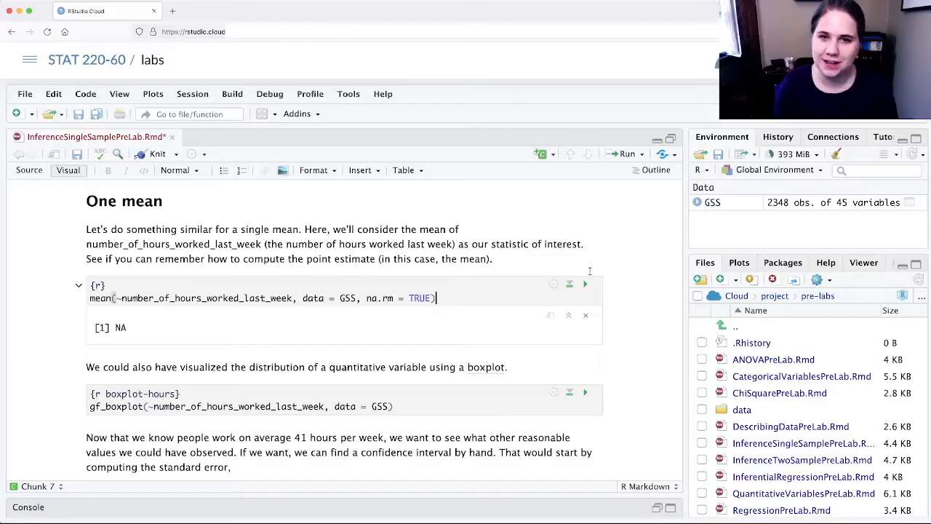
pyautogui.moveTo(585, 283)
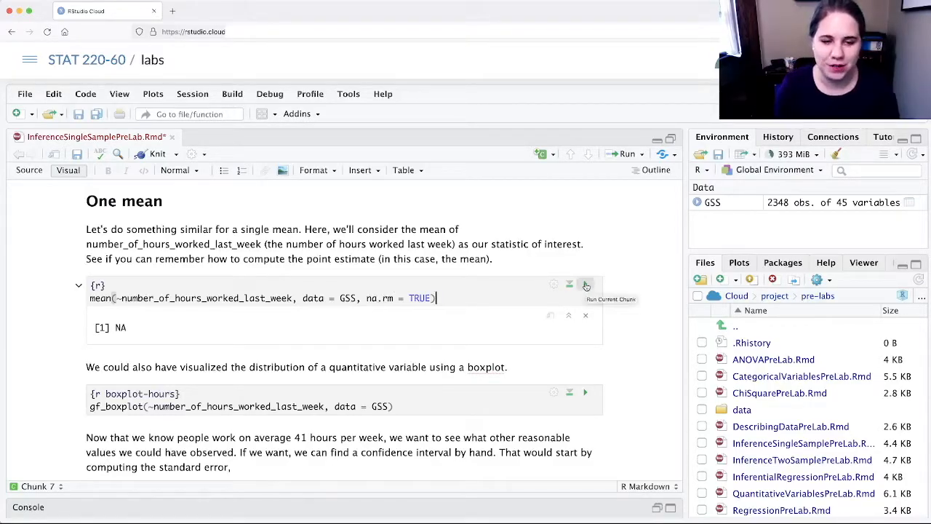
pyautogui.click(585, 283)
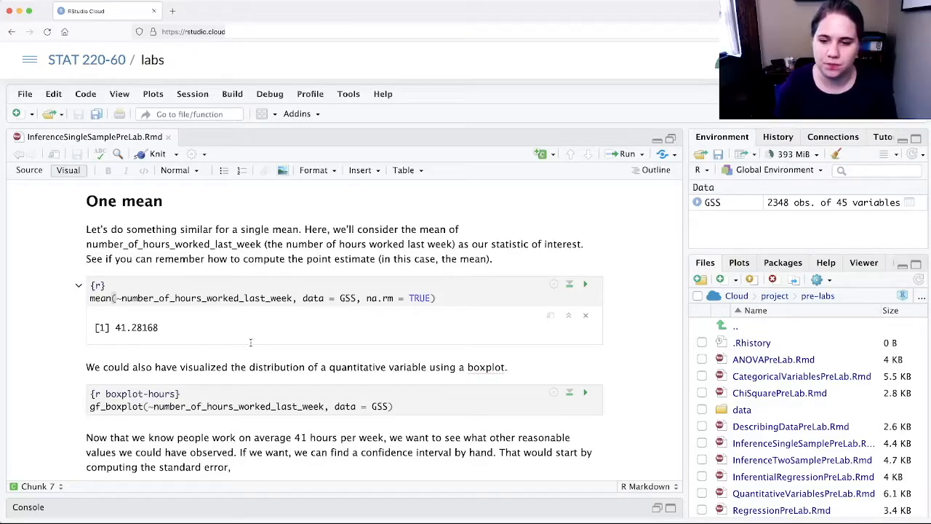
# Run the gf_boxplot chunk to draw the boxplot of hours worked last week
pyautogui.scroll(-3)
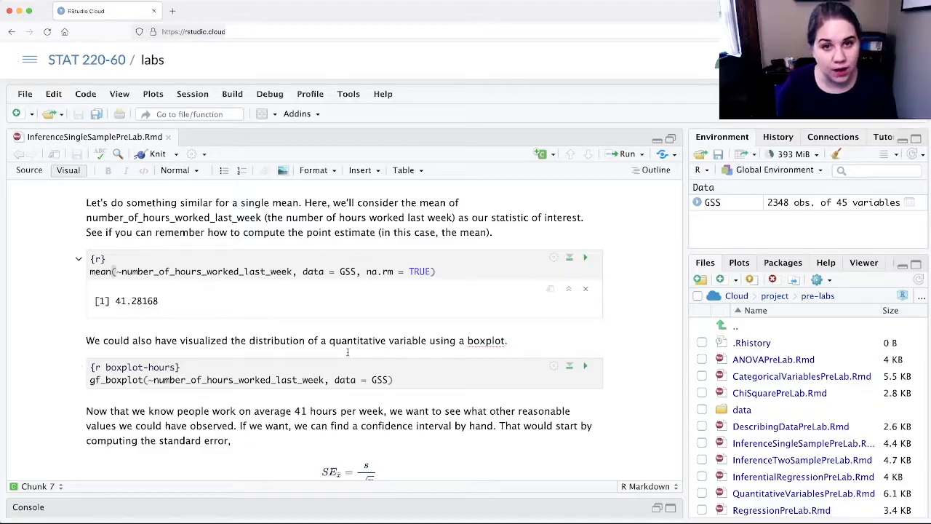
pyautogui.moveTo(584, 367)
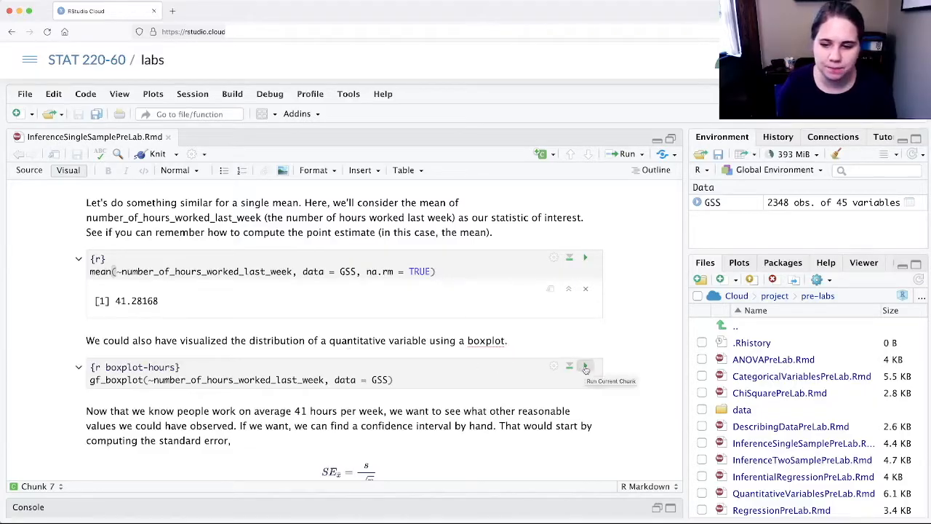
pyautogui.click(585, 367)
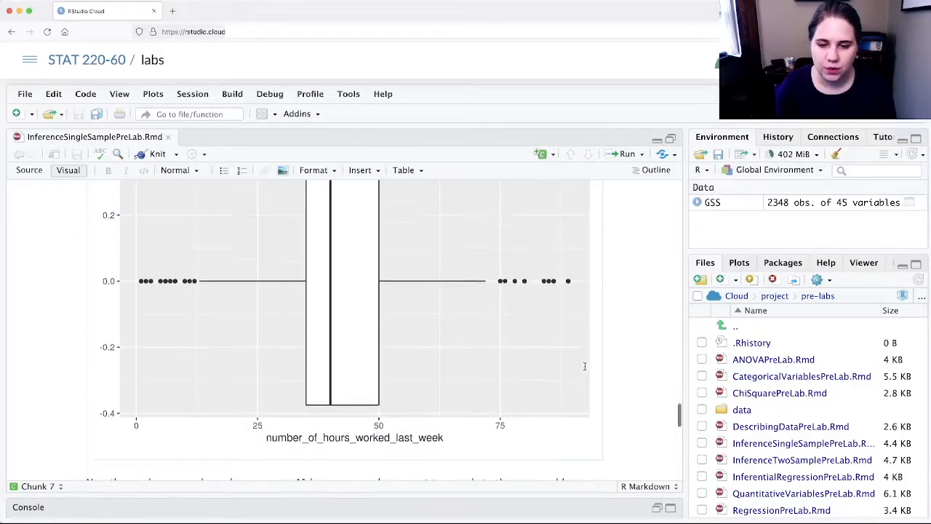
pyautogui.scroll(3)
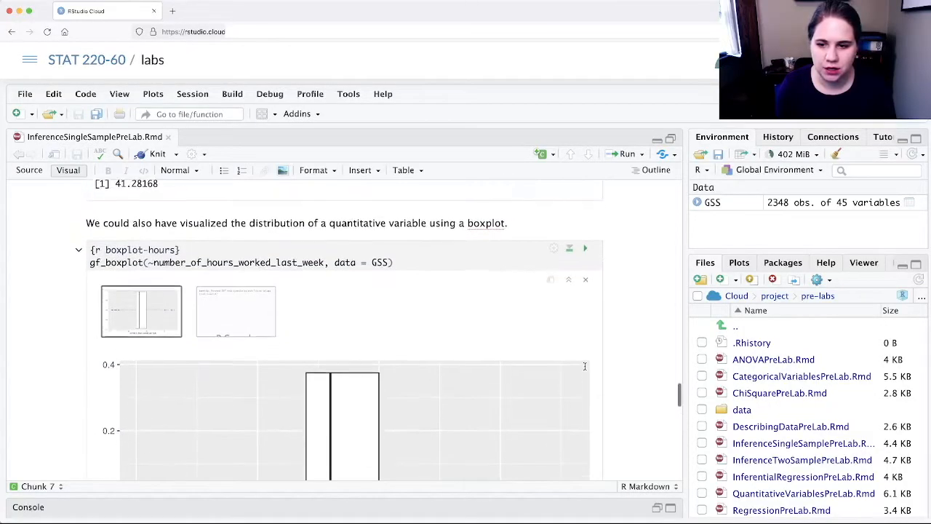
pyautogui.scroll(3)
pyautogui.write('histogram')
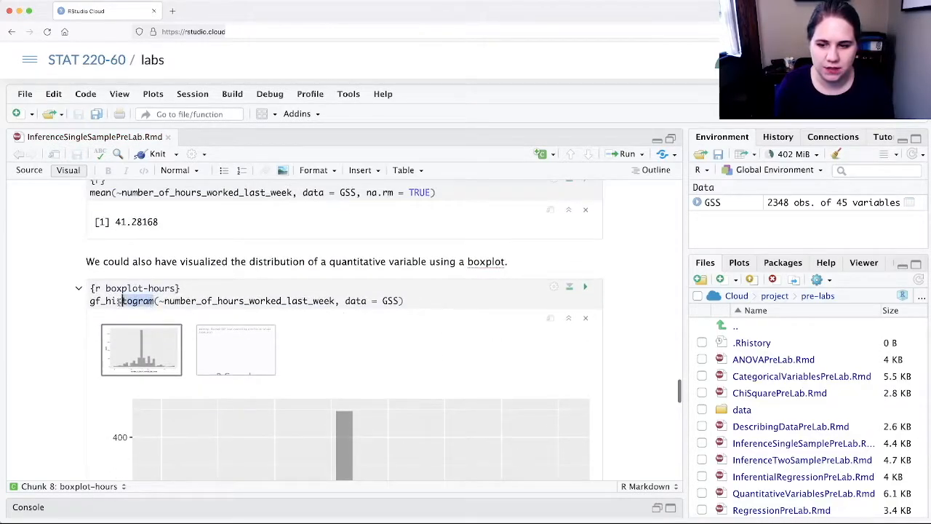
# Change gf_boxplot to gf_density, rerun it and review the removed-rows warning and density plot
pyautogui.write('gf_density')
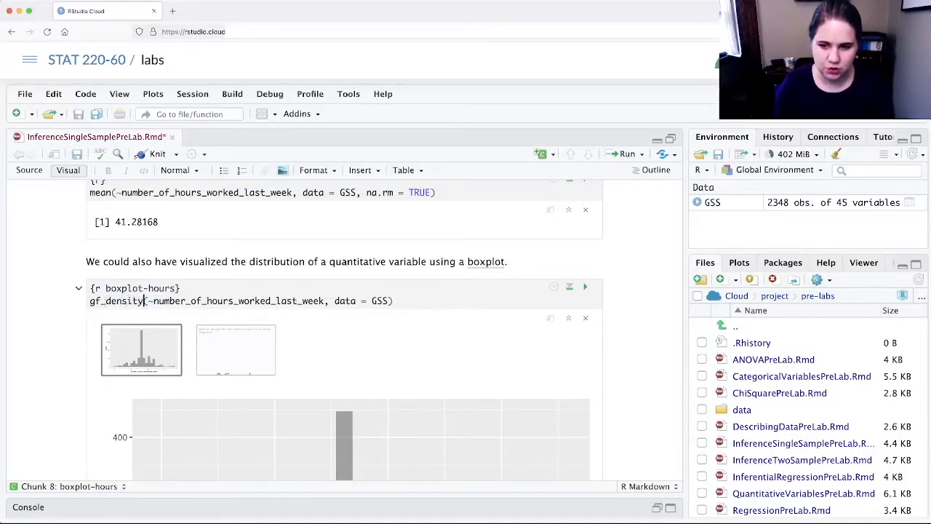
pyautogui.scroll(-3)
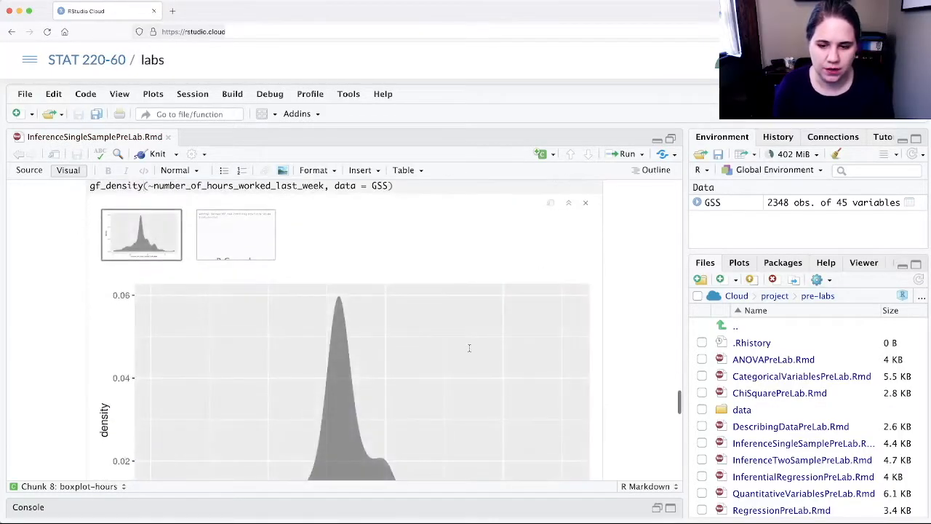
pyautogui.scroll(-3)
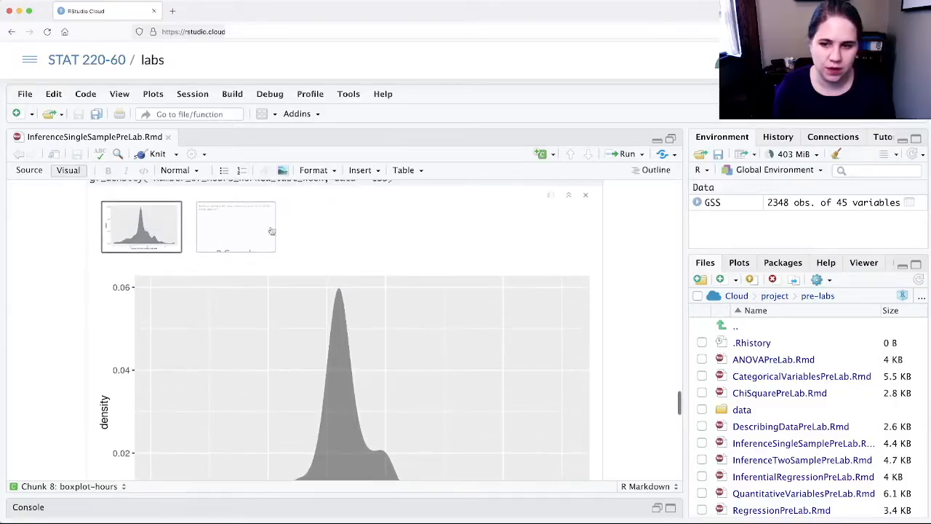
pyautogui.click(236, 227)
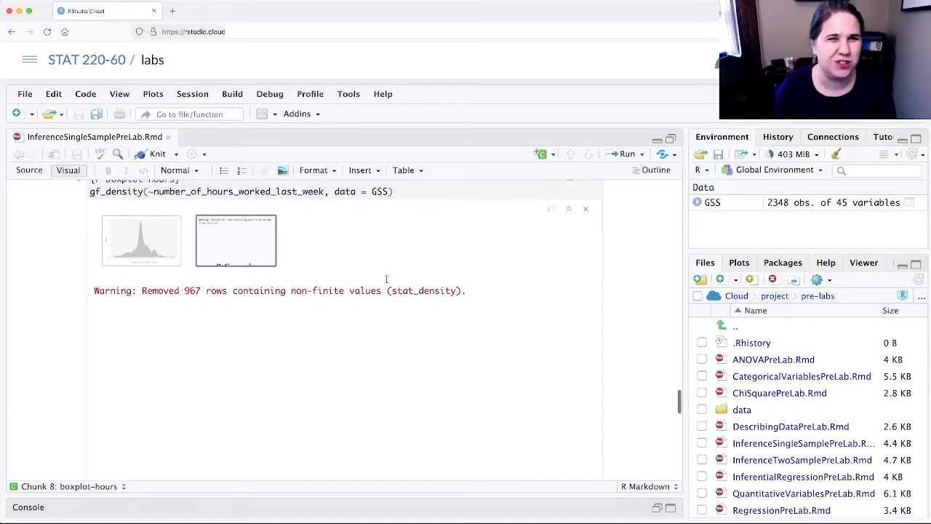
pyautogui.click(142, 240)
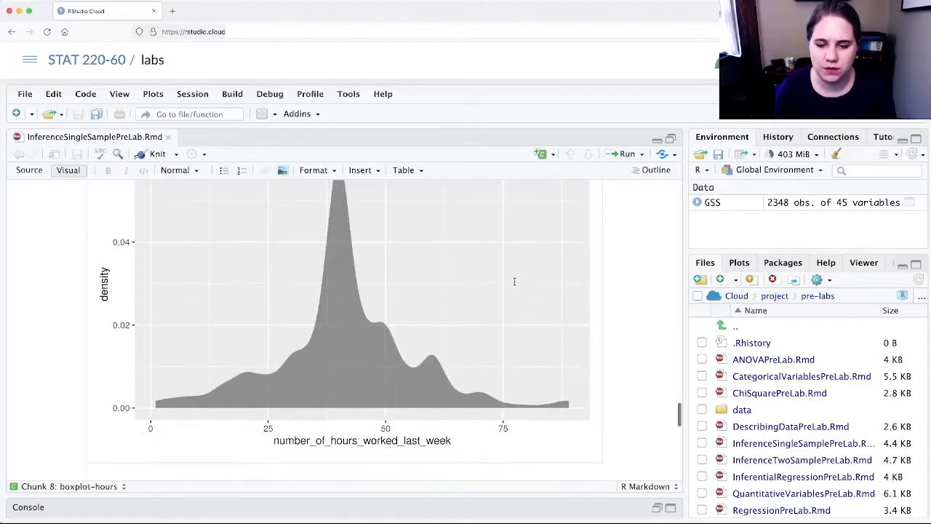
pyautogui.scroll(-3)
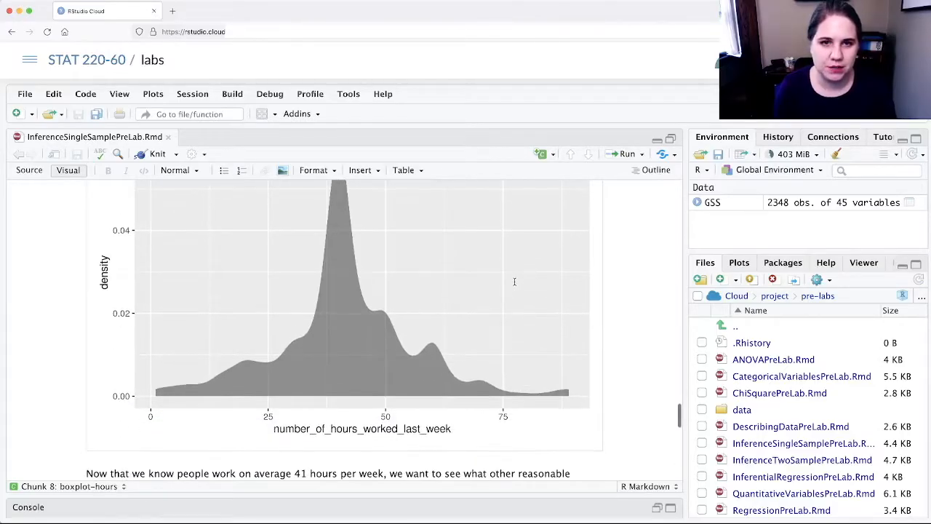
pyautogui.scroll(-3)
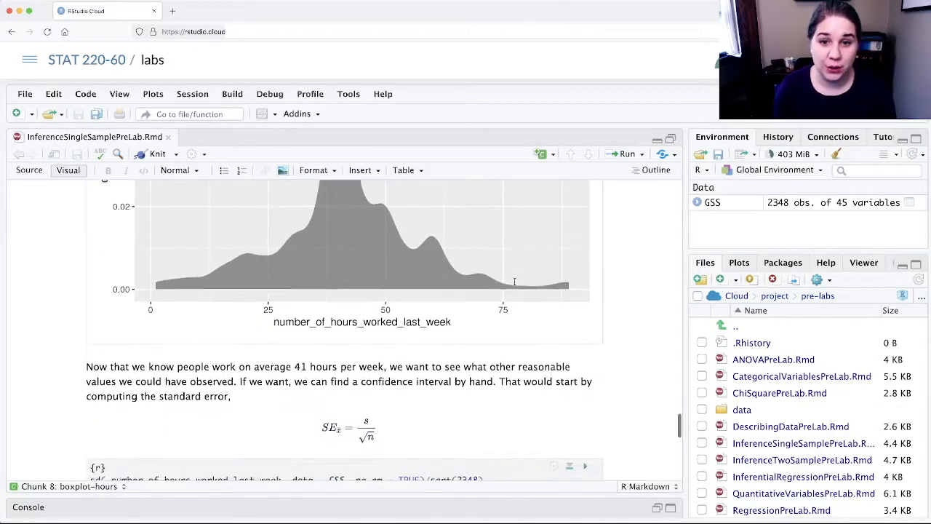
# Run the sd(...)/sqrt(2348) chunk, giving a standard error of 0.2988352
pyautogui.scroll(-3)
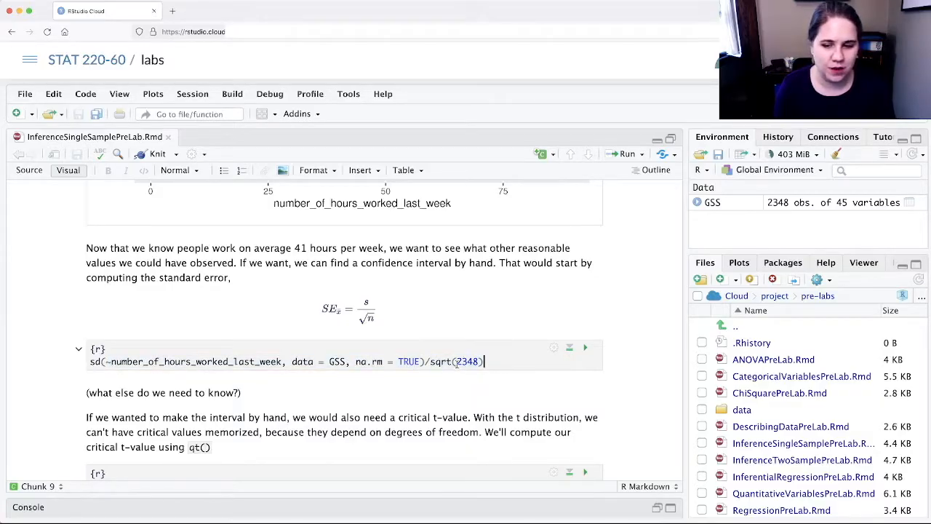
pyautogui.click(585, 346)
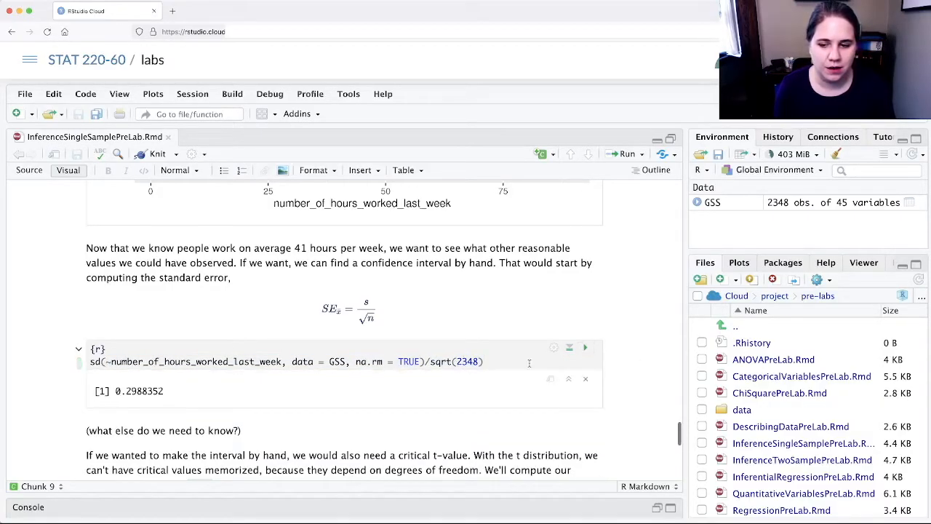
pyautogui.scroll(-3)
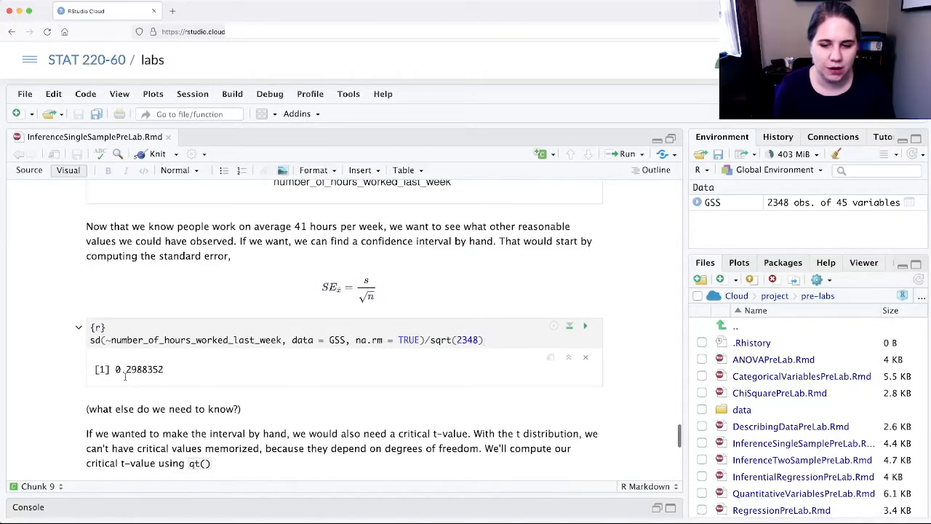
pyautogui.scroll(-3)
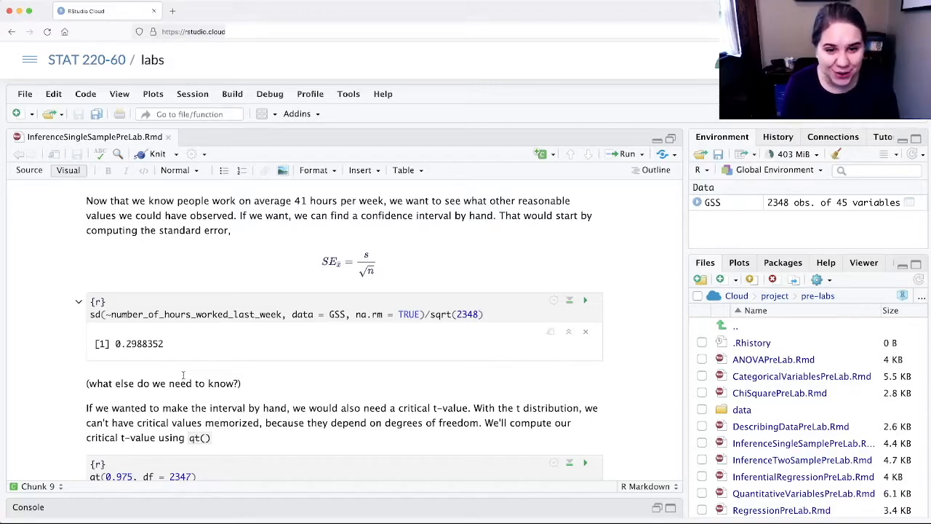
pyautogui.moveTo(305, 387)
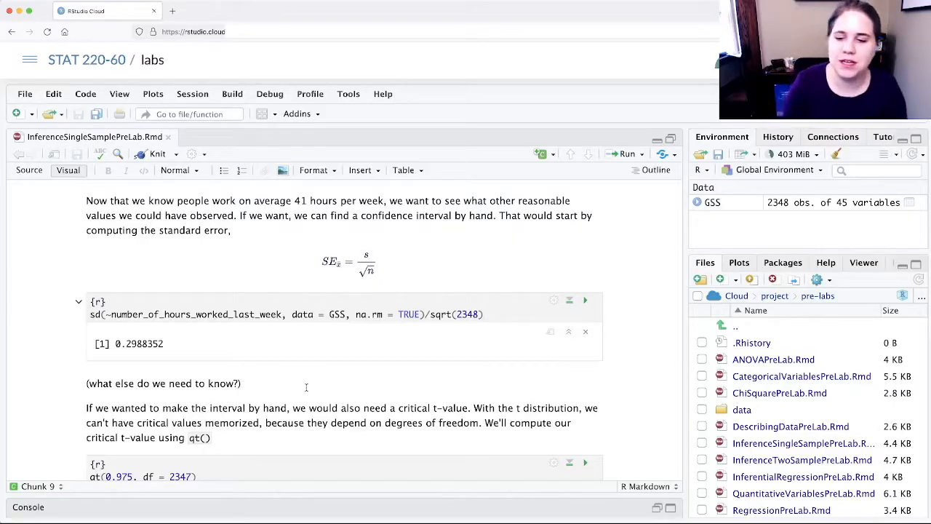
pyautogui.scroll(-3)
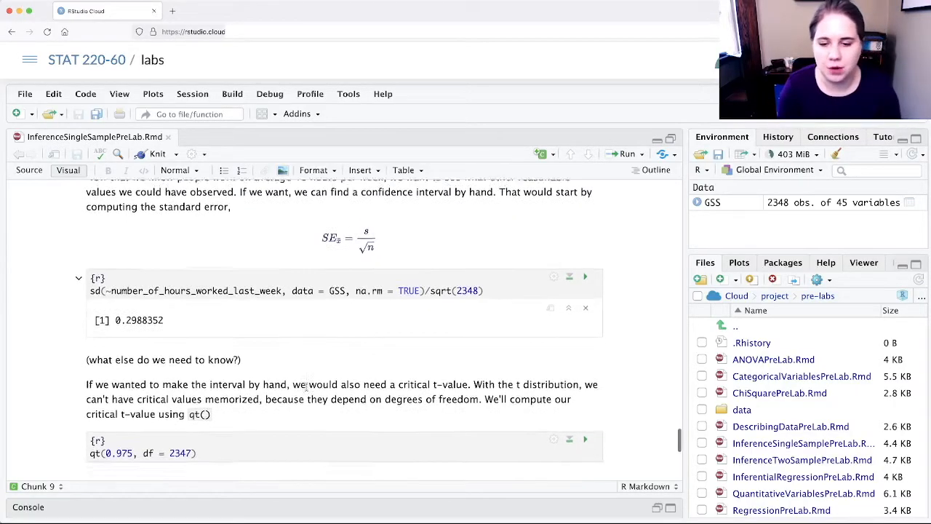
pyautogui.scroll(-3)
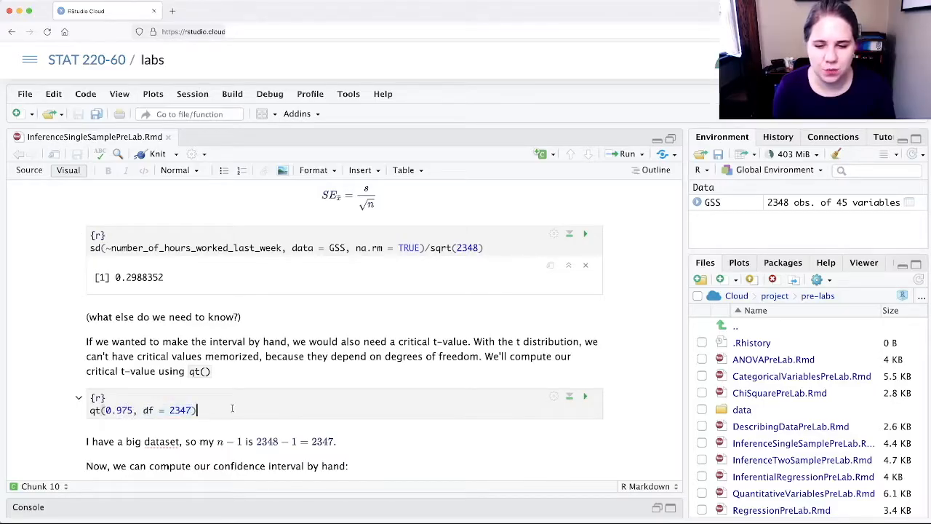
# Run qt(0.975, df = 2347) to get the critical t-value 1.960975
pyautogui.click(585, 395)
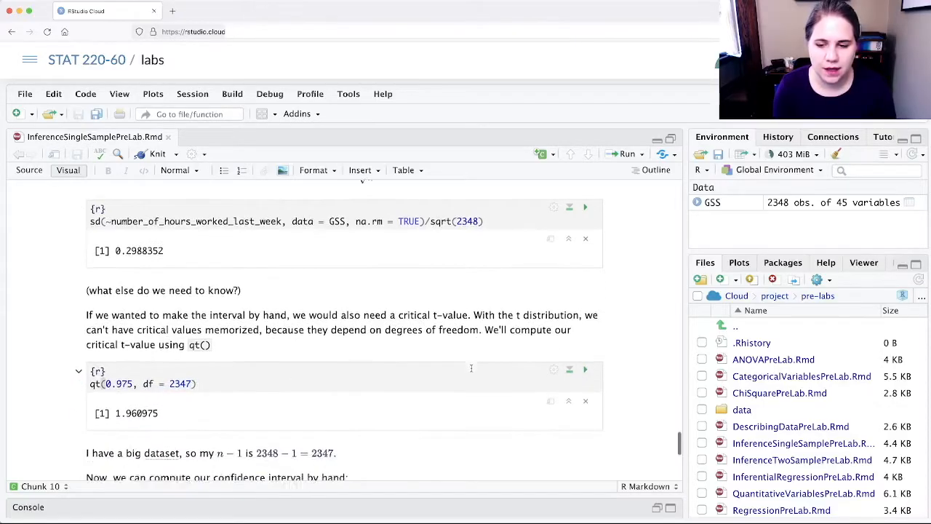
pyautogui.scroll(3)
pyautogui.write('x')
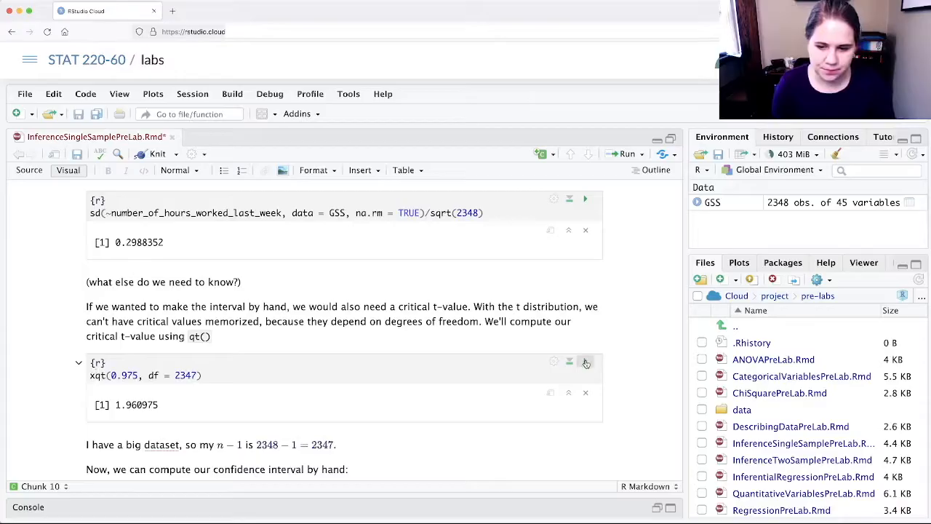
# Run xqt(0.975, df = 2347) to draw the t density with the 0.975 and 0.025 areas shaded
pyautogui.click(585, 362)
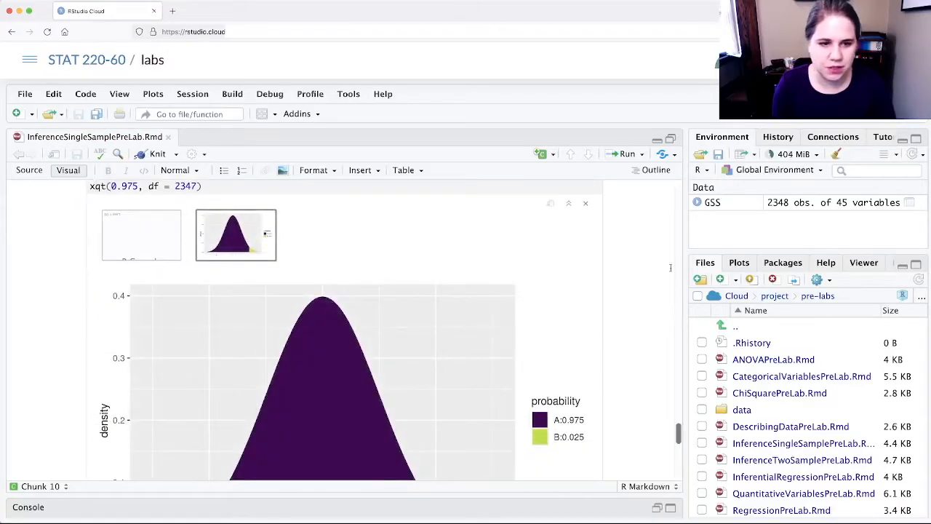
pyautogui.scroll(-3)
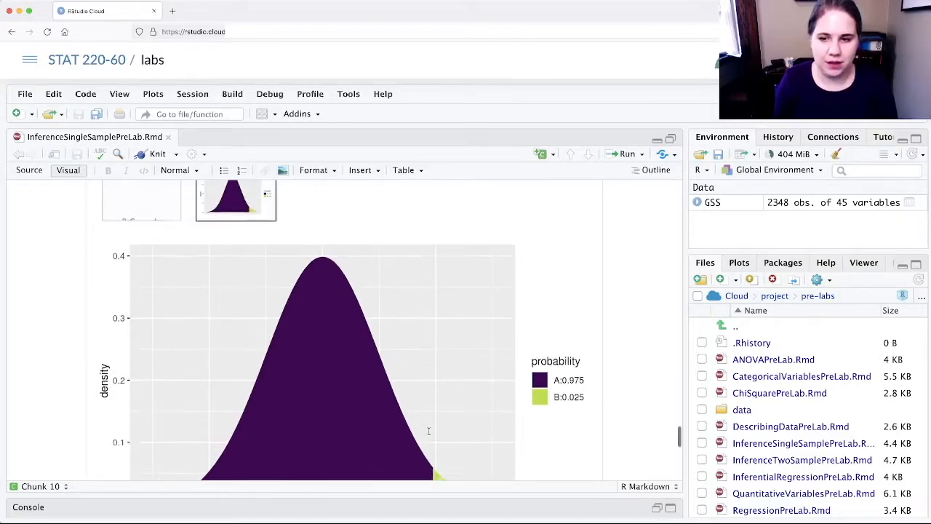
pyautogui.scroll(3)
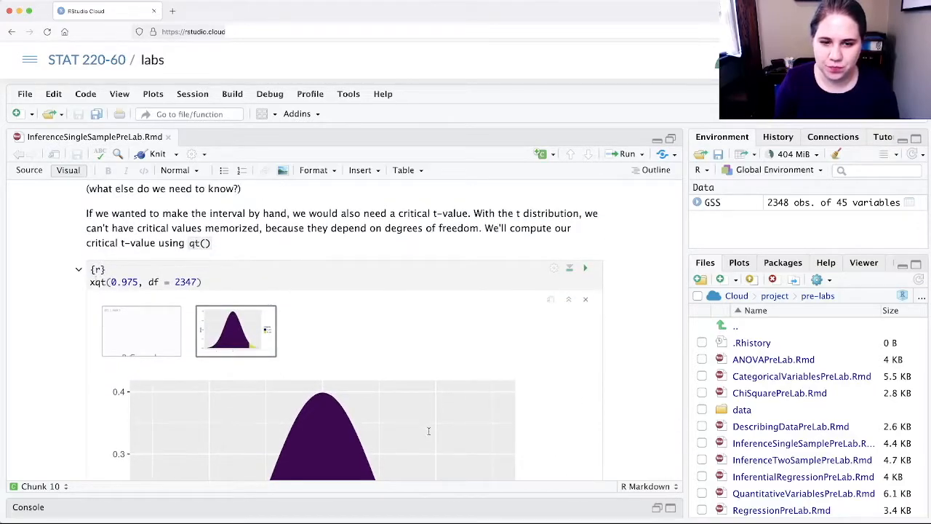
# Run the 41.28 ± 1.96 * 0.3 chunk, giving interval bounds 40.692 and 41.868
pyautogui.scroll(-3)
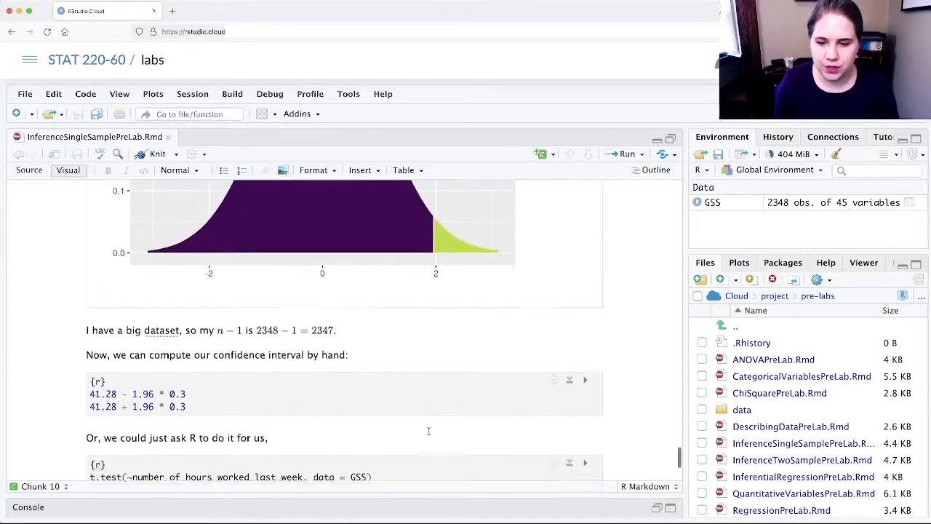
pyautogui.scroll(-3)
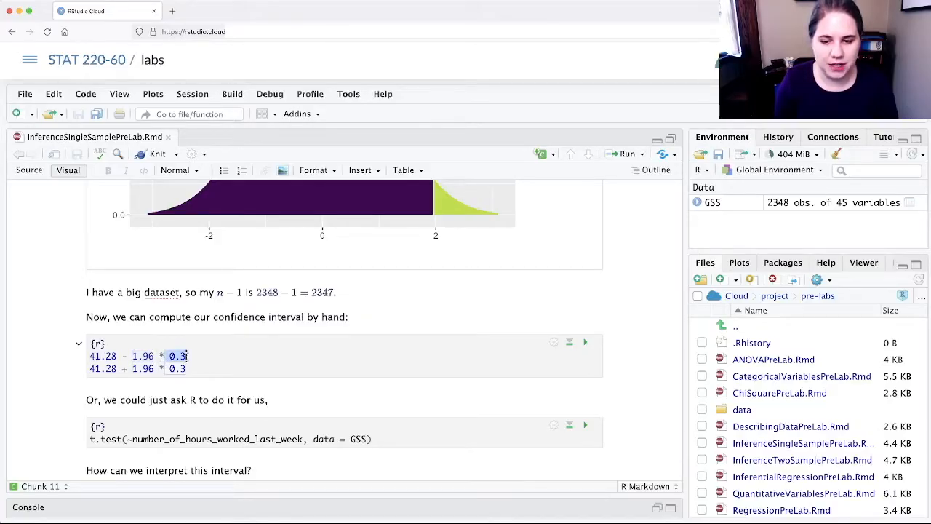
pyautogui.click(585, 342)
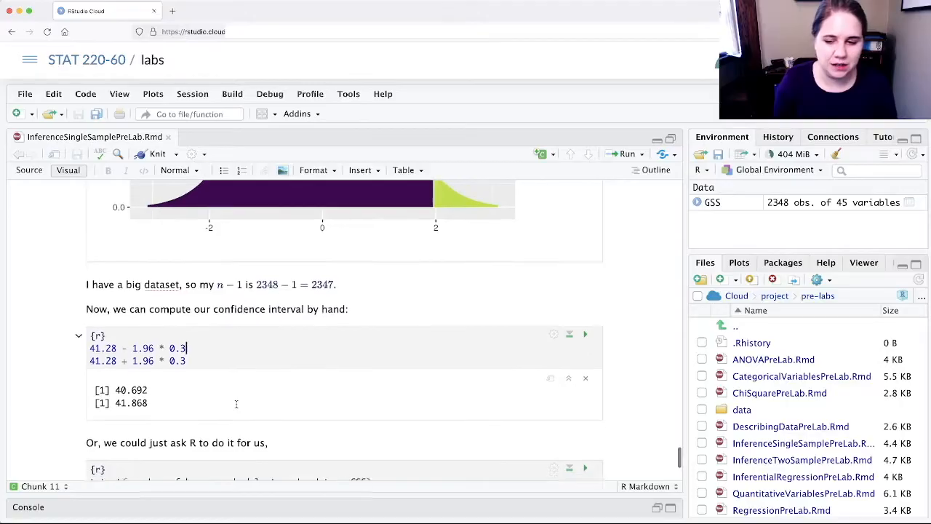
pyautogui.scroll(-3)
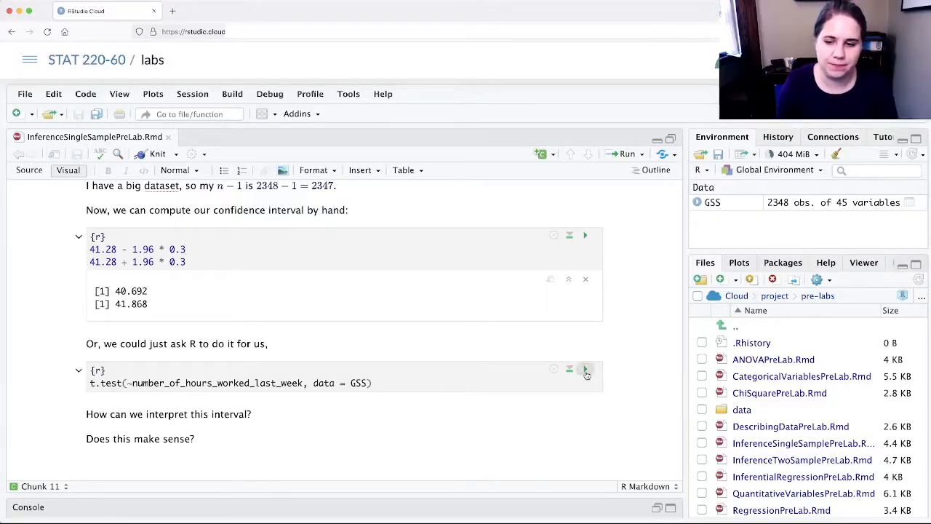
# Run t.test(~number_of_hours_worked_last_week, data = GSS), giving a 95% CI of 40.51729 to 42.04607
pyautogui.click(585, 369)
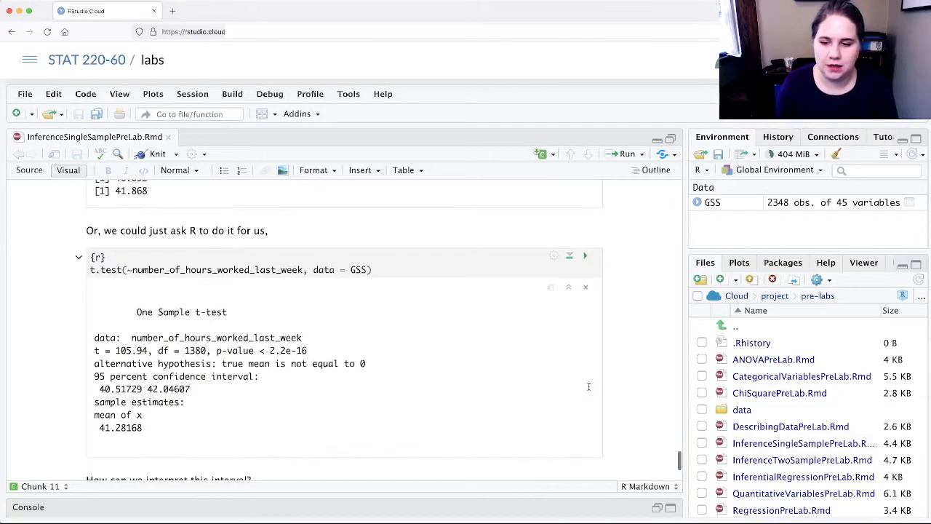
pyautogui.scroll(-3)
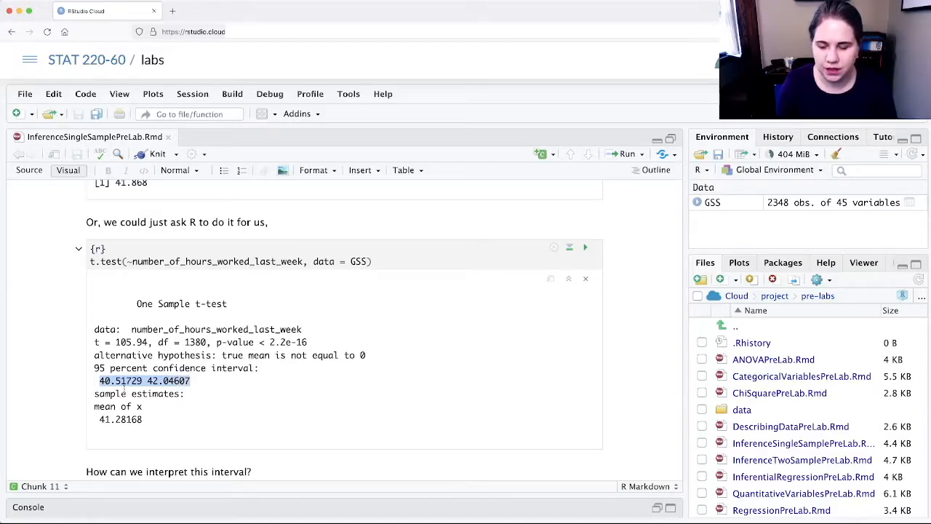
pyautogui.scroll(-3)
pyautogui.write('“')
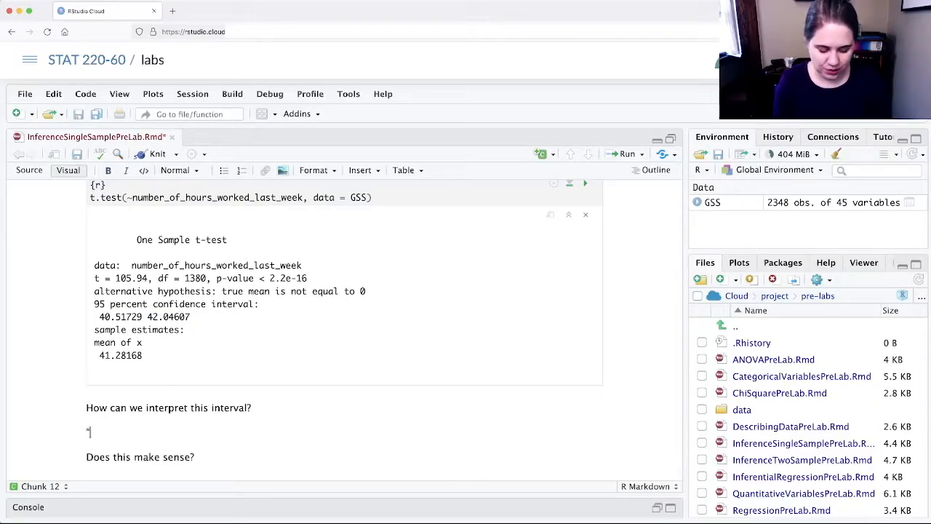
# Write the interpretation: 95% confident the true mean US hours worked is between 40.5 and 42 per week
pyautogui.write('I am')
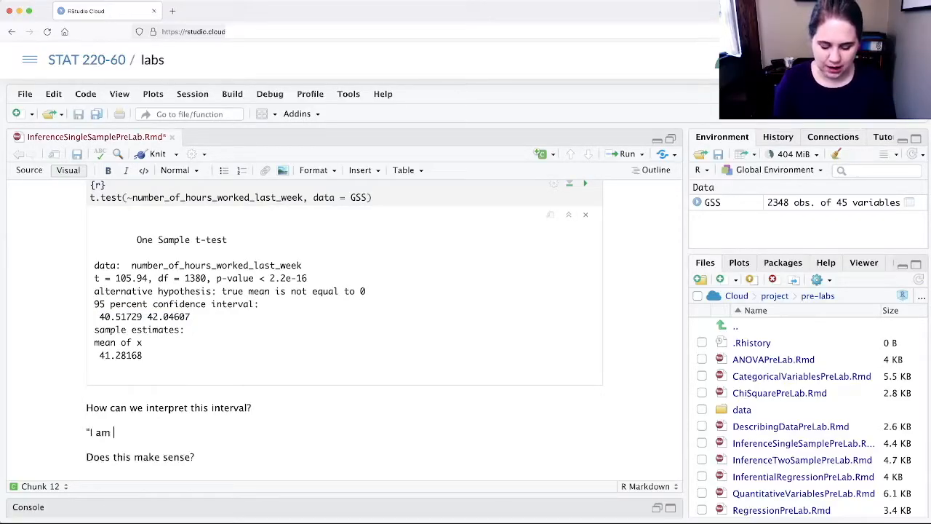
pyautogui.write('95% confiden')
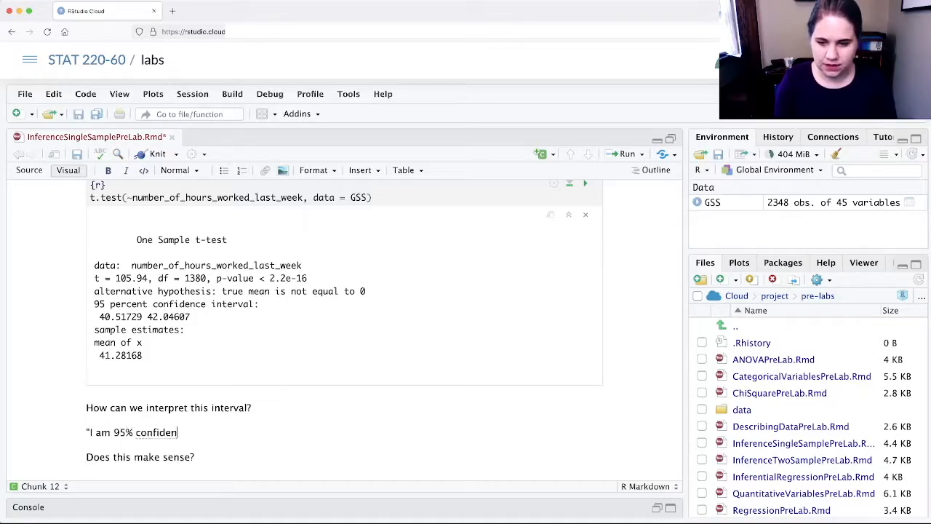
pyautogui.write('t that the true')
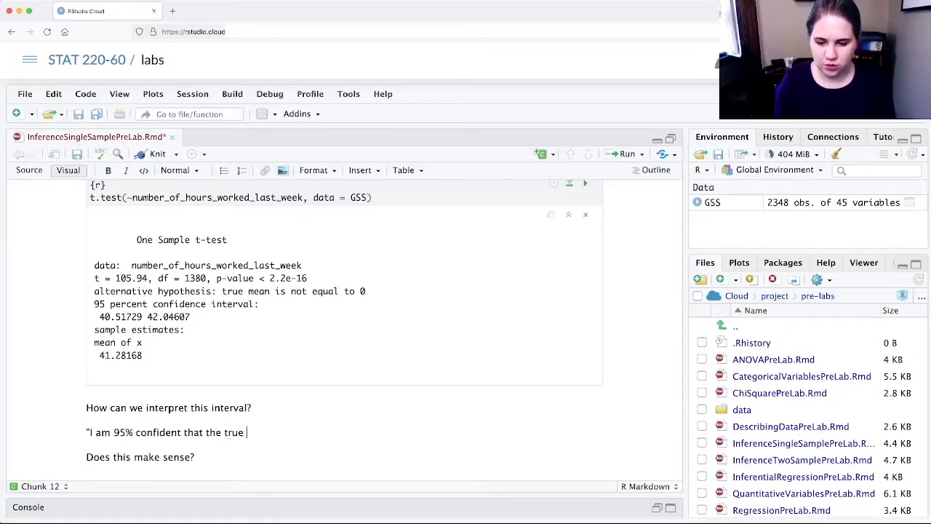
pyautogui.write('mean number of')
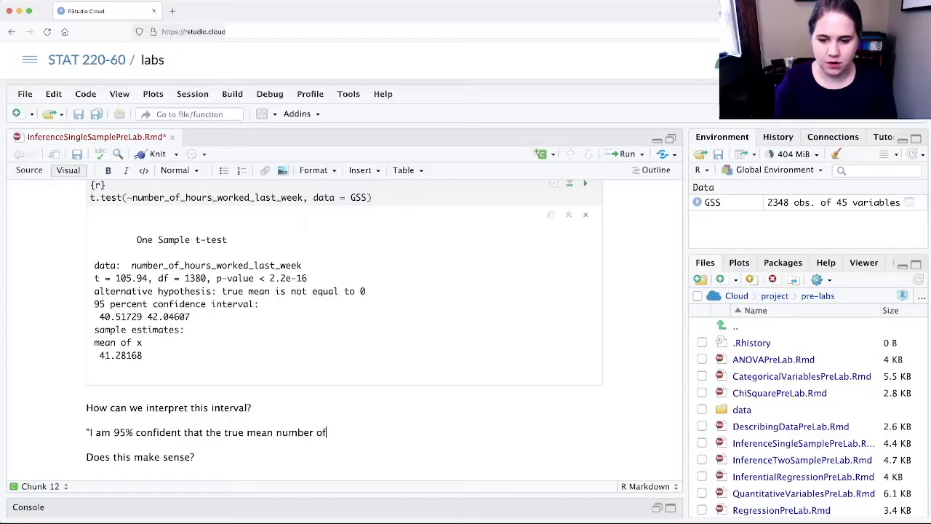
pyautogui.write('hours worked by p')
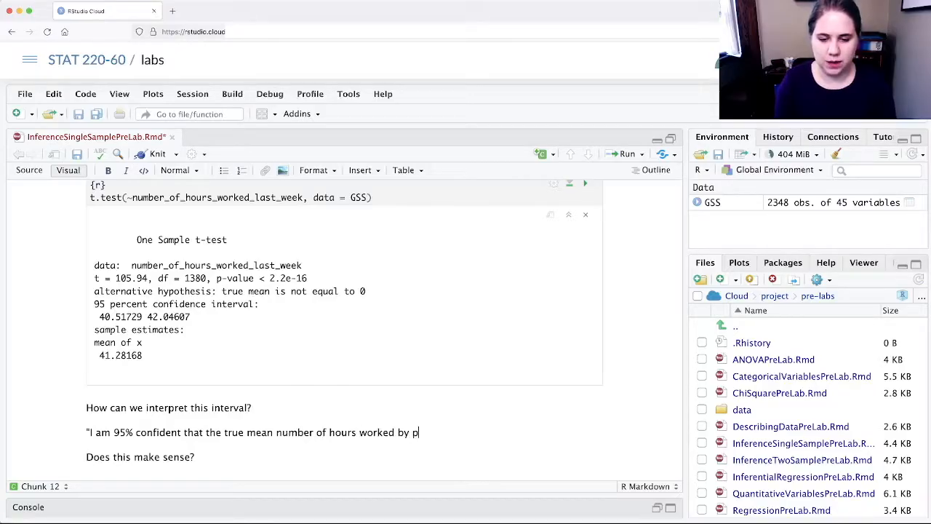
pyautogui.write('eople in the US')
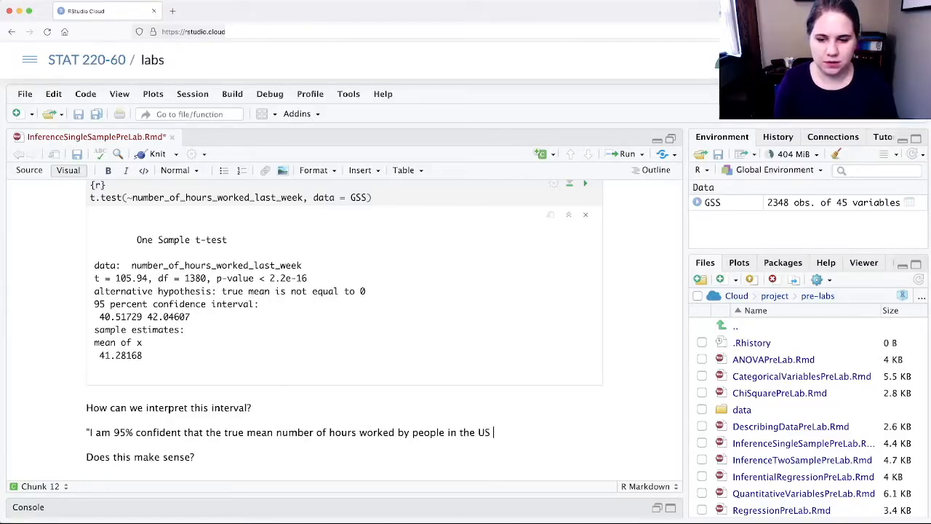
pyautogui.write('is between')
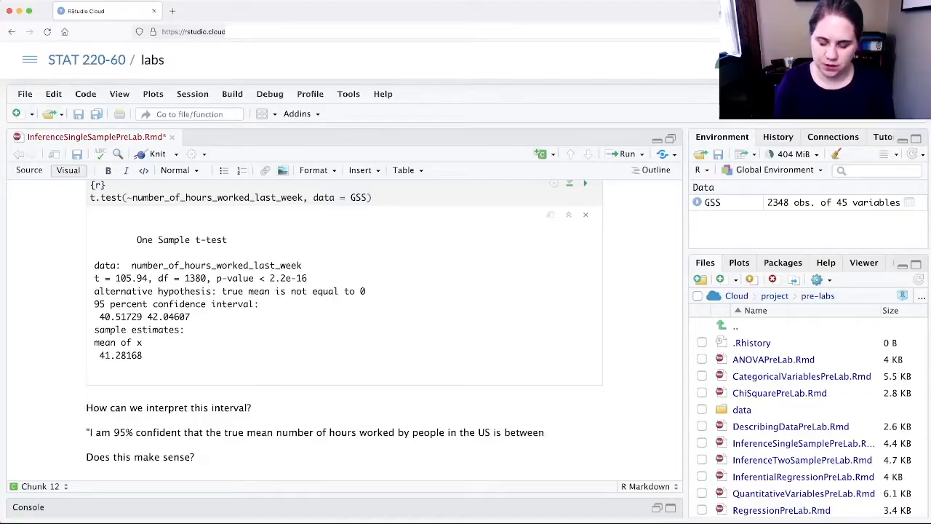
pyautogui.write('40.')
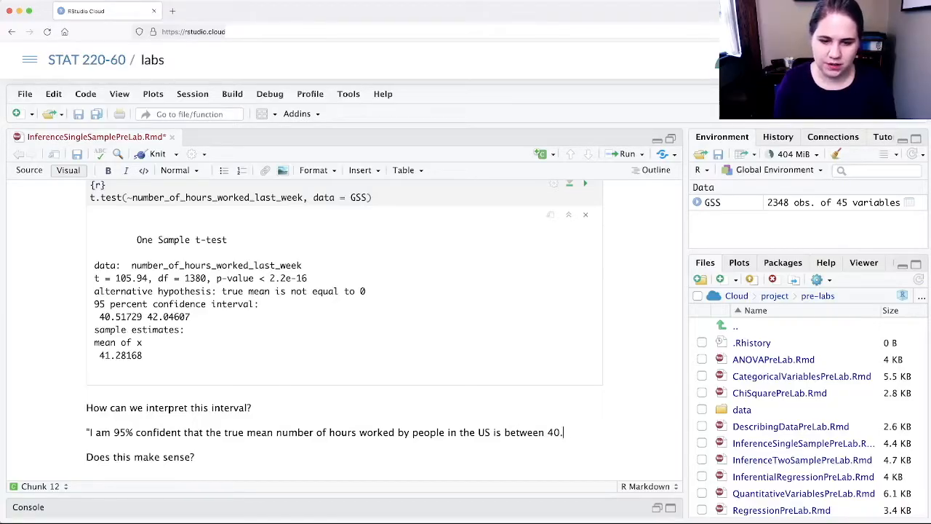
pyautogui.write('5 hours and')
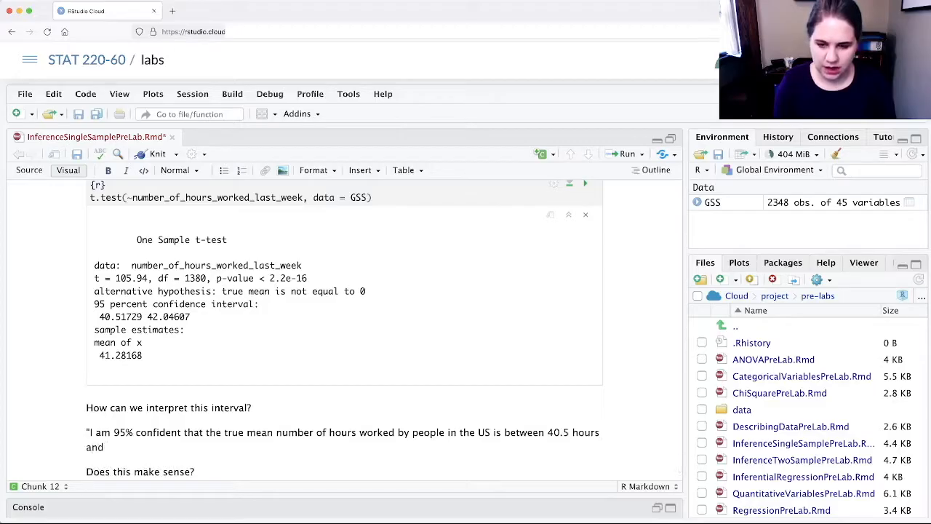
pyautogui.write('42')
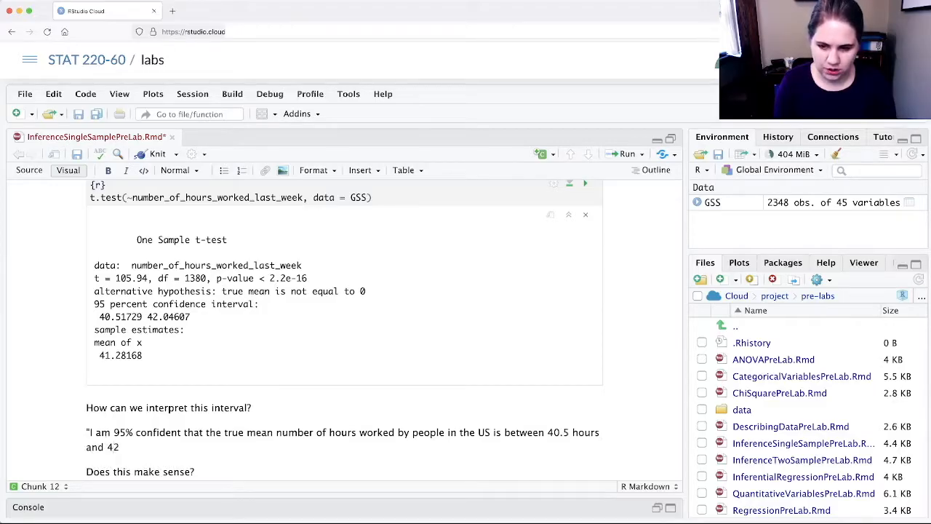
pyautogui.write('hours per week.')
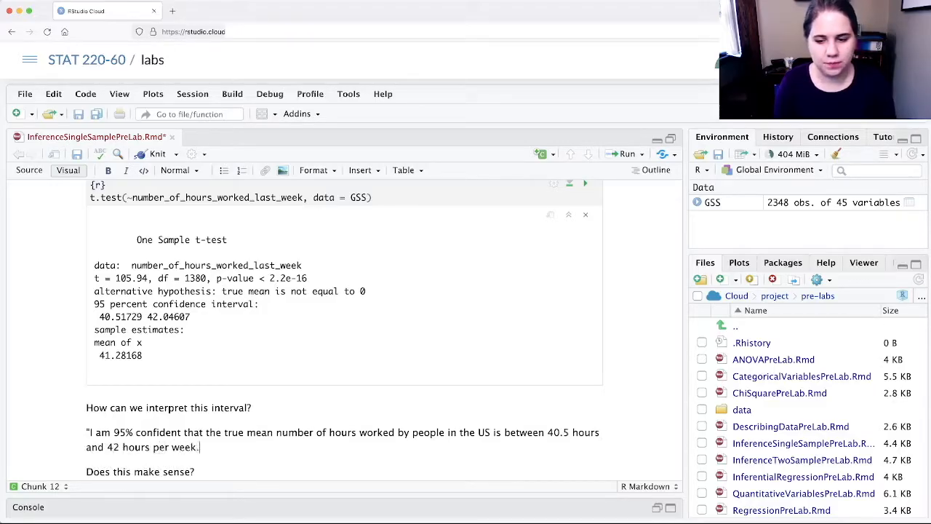
pyautogui.write('"')
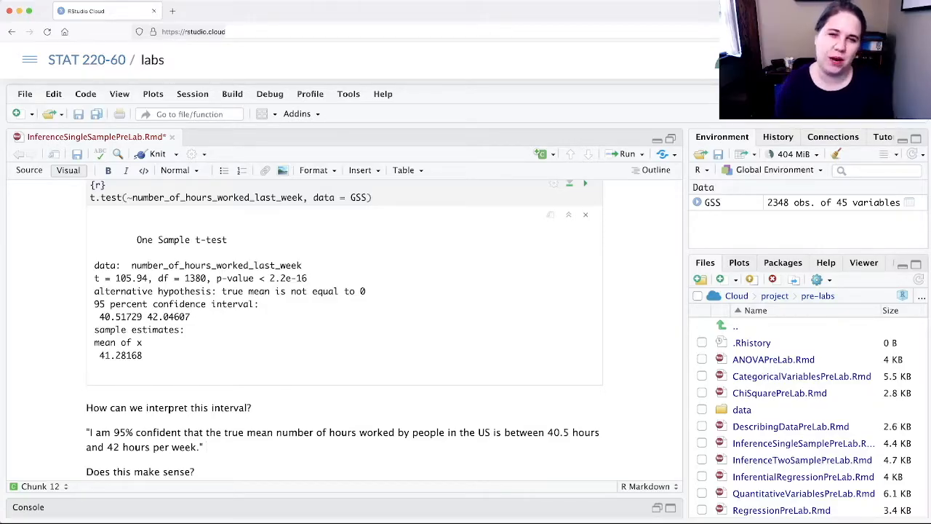
pyautogui.scroll(-3)
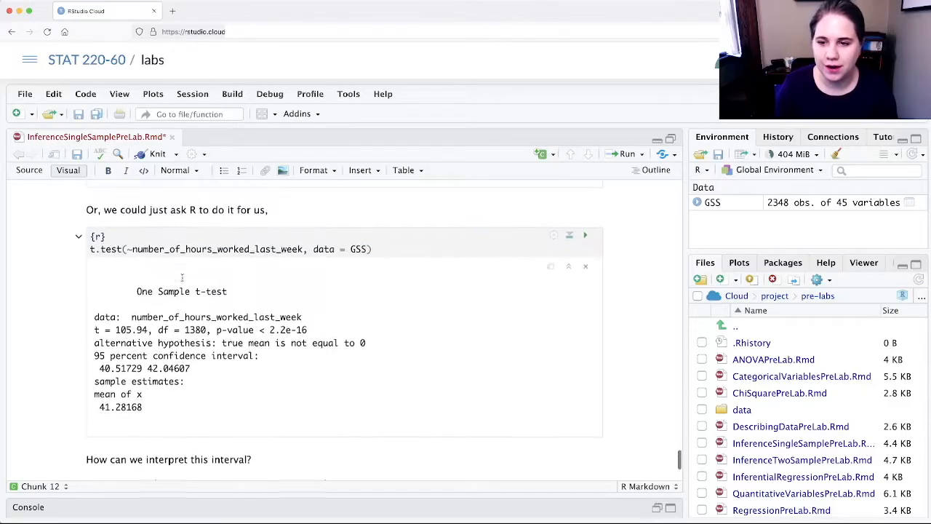
pyautogui.scroll(3)
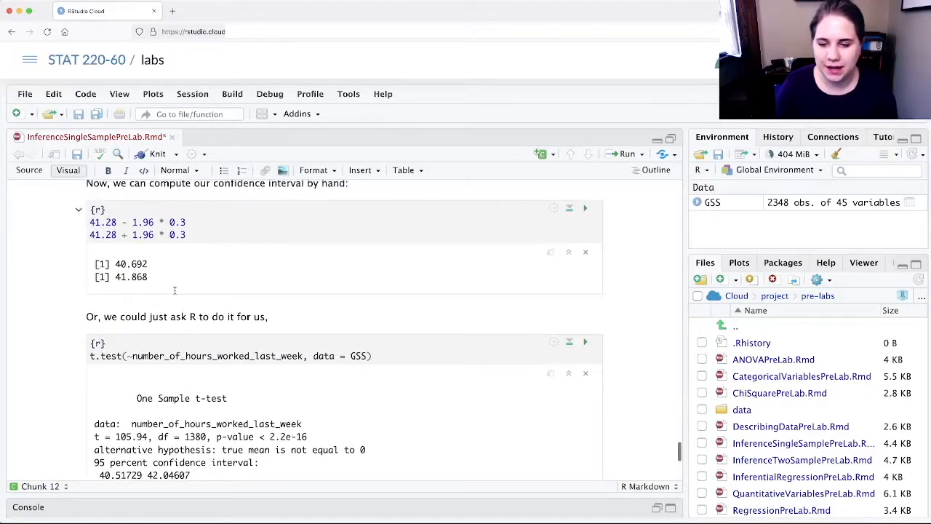
pyautogui.scroll(-3)
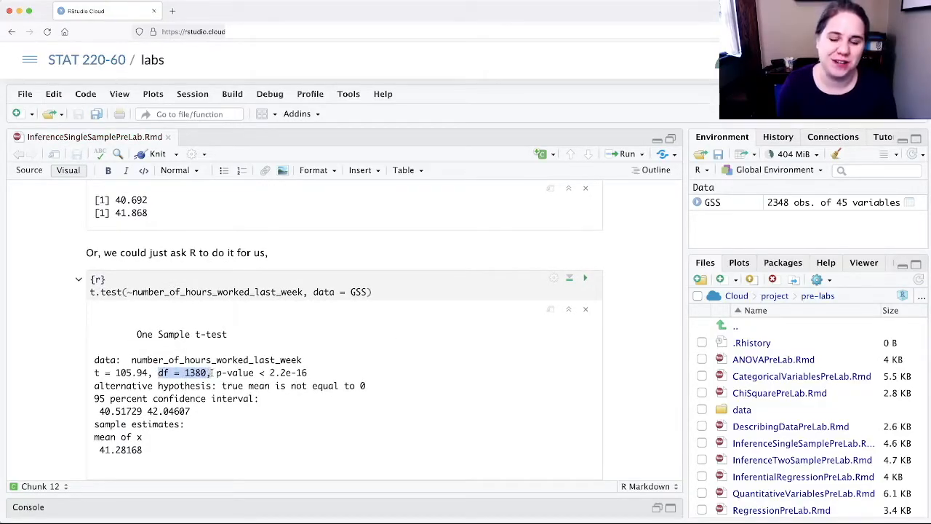
pyautogui.doubleClick(195, 372)
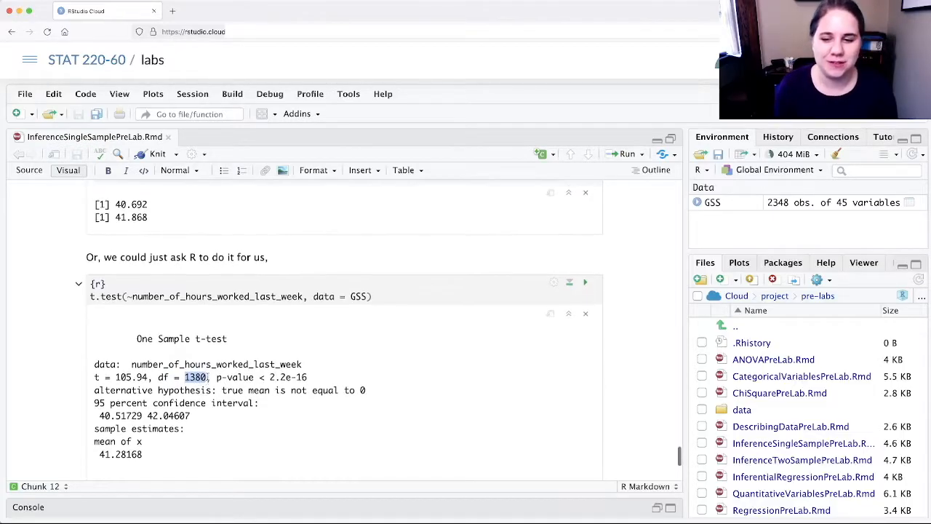
pyautogui.scroll(-3)
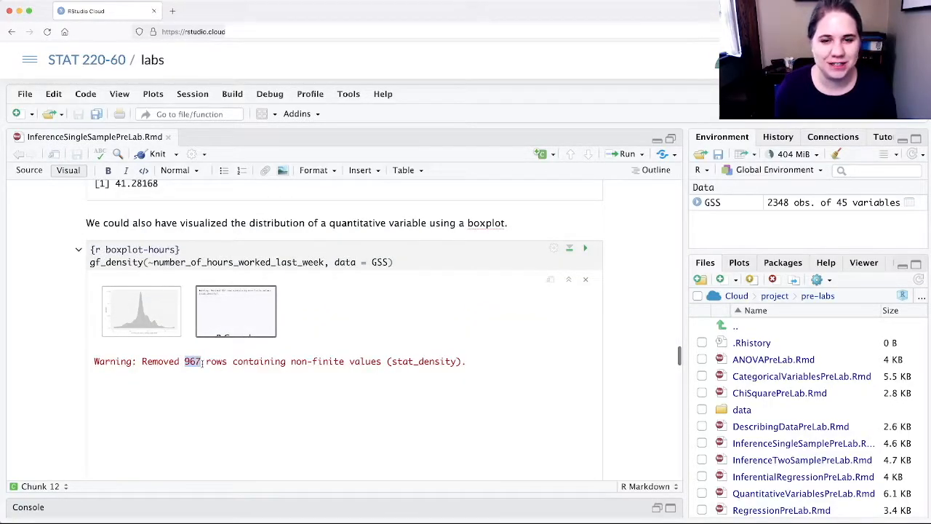
pyautogui.click(142, 311)
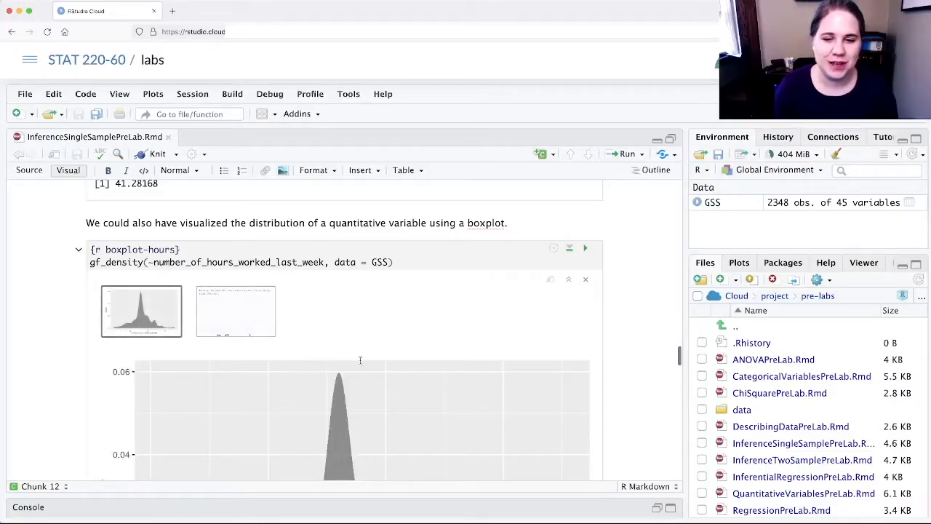
pyautogui.scroll(-3)
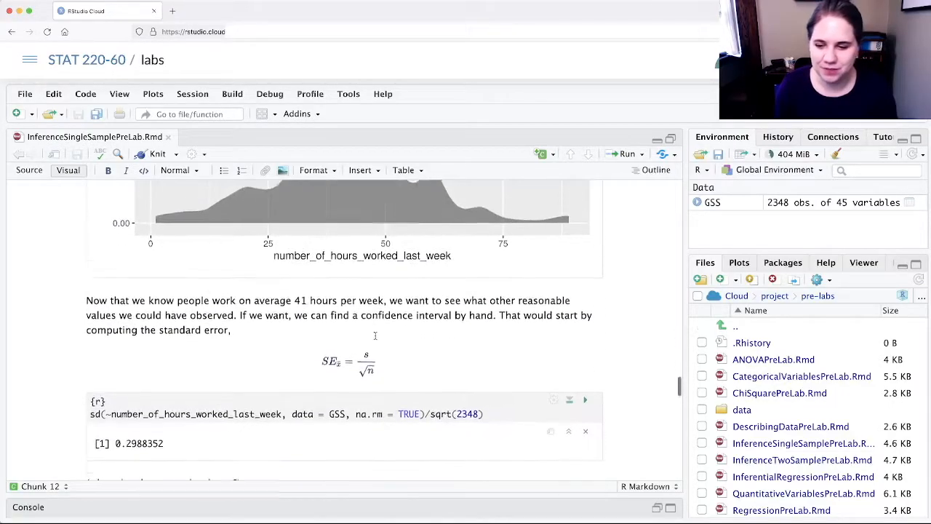
pyautogui.scroll(-3)
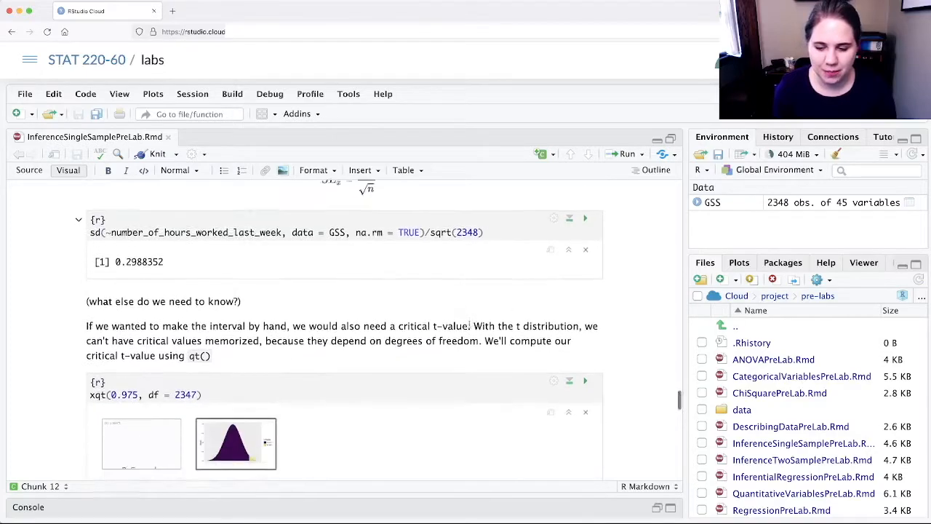
pyautogui.scroll(-3)
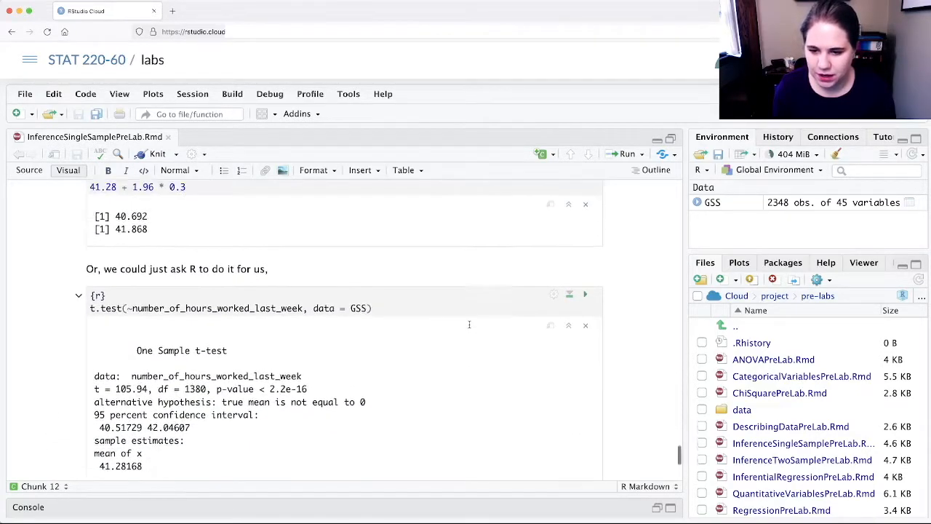
# Change the standard error to sd(...)/sqrt(1381) and rerun it, giving 0.3896583
pyautogui.scroll(3)
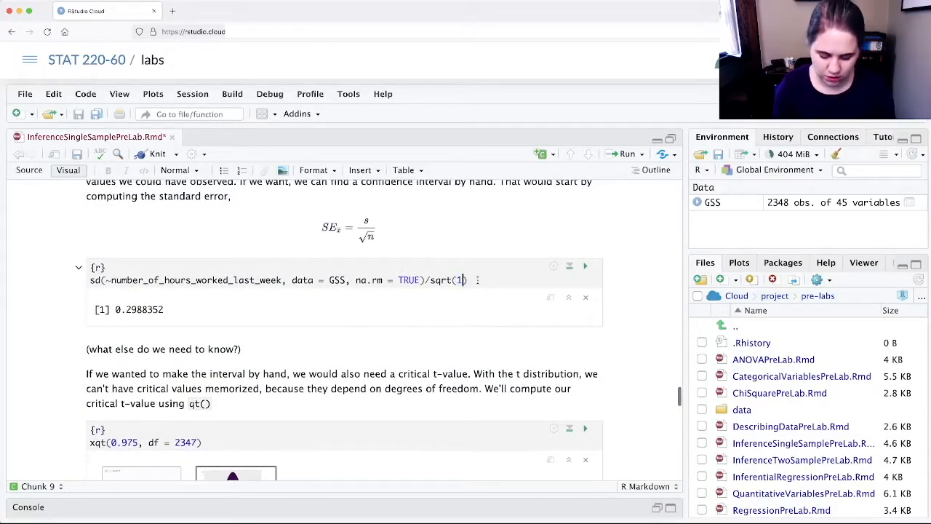
pyautogui.write('381')
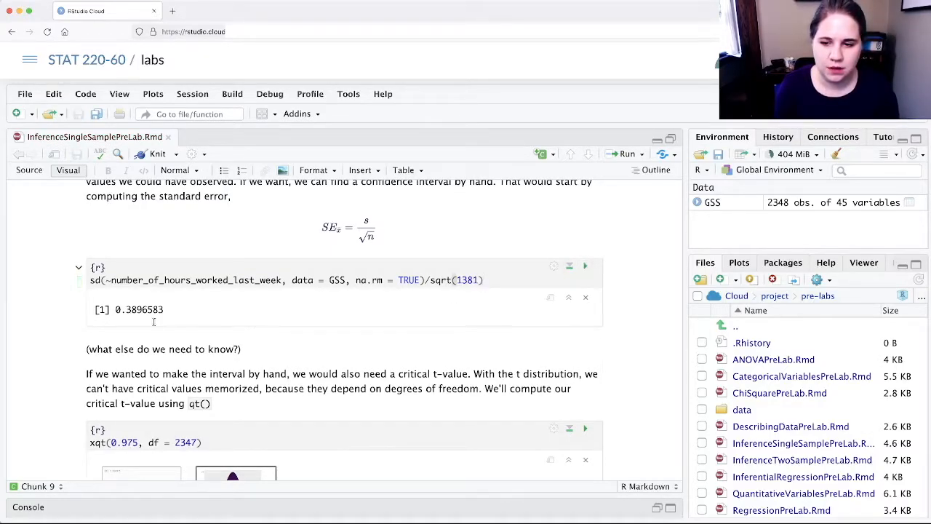
pyautogui.doubleClick(138, 308)
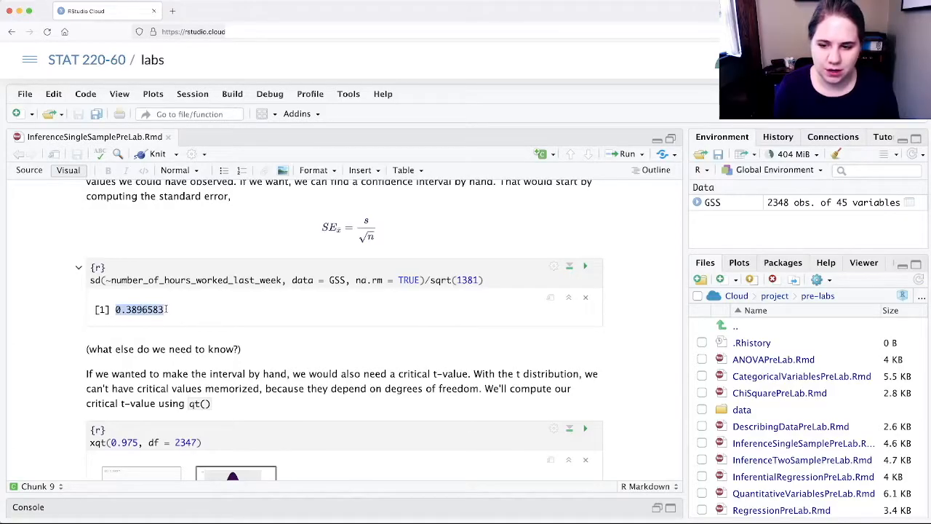
# Replace 0.3 with 0.3896583 in the hand-calculated interval chunk
pyautogui.scroll(-3)
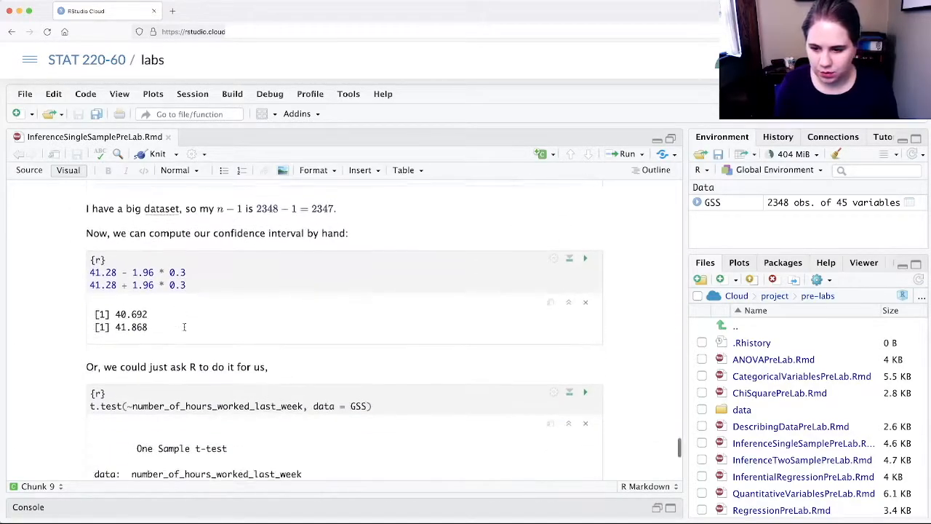
pyautogui.write('896583')
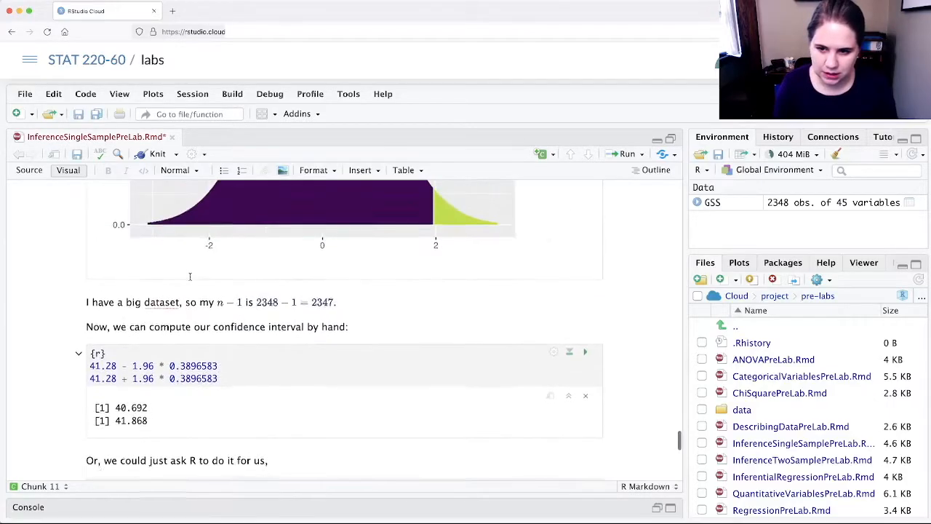
# Set df = 1380 in the xqt(0.975, ...) chunk and rerun it to get 1.961685
pyautogui.scroll(3)
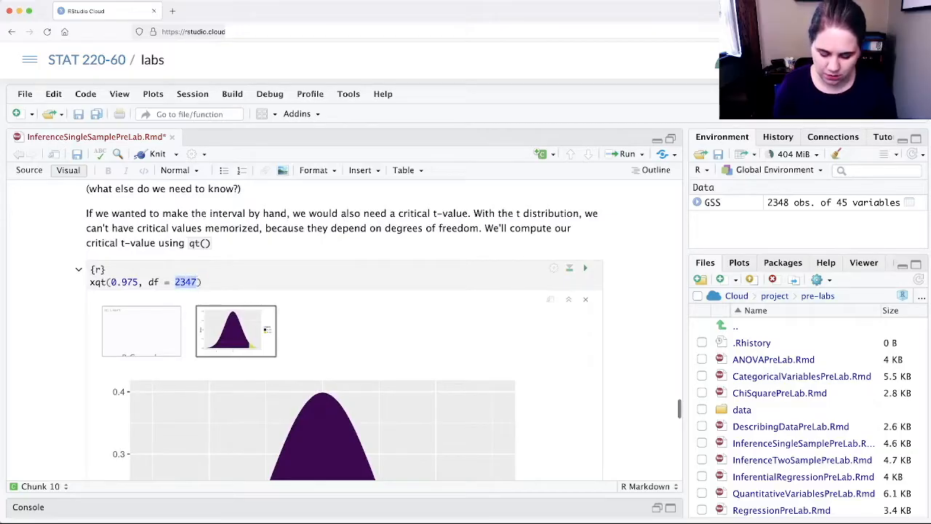
pyautogui.write('1380')
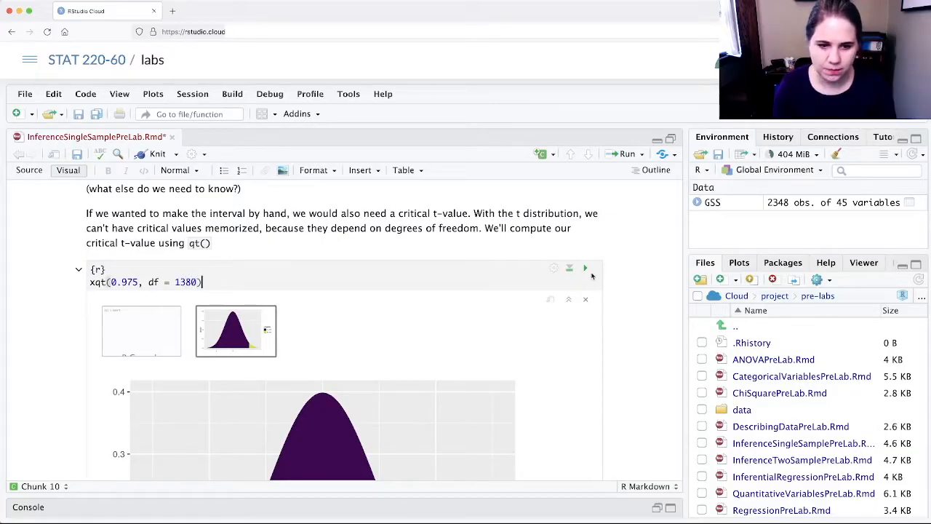
pyautogui.click(585, 268)
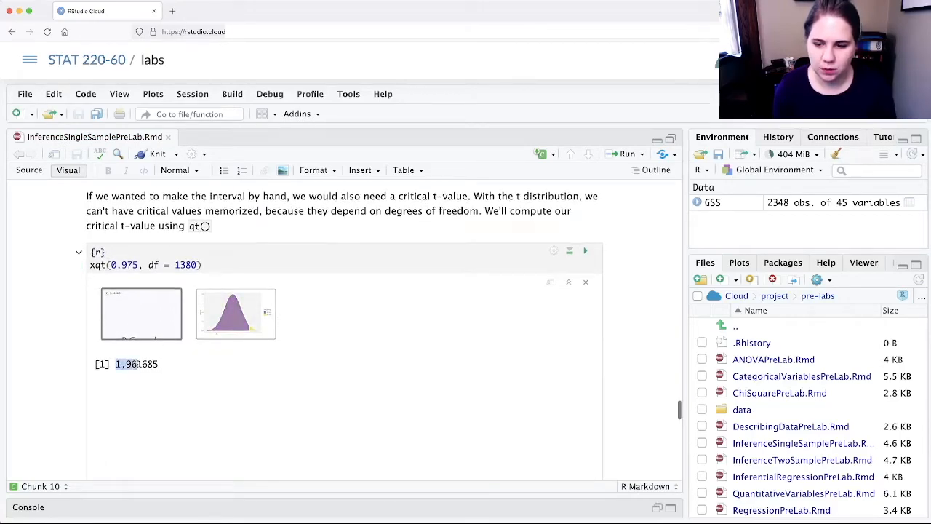
pyautogui.scroll(-3)
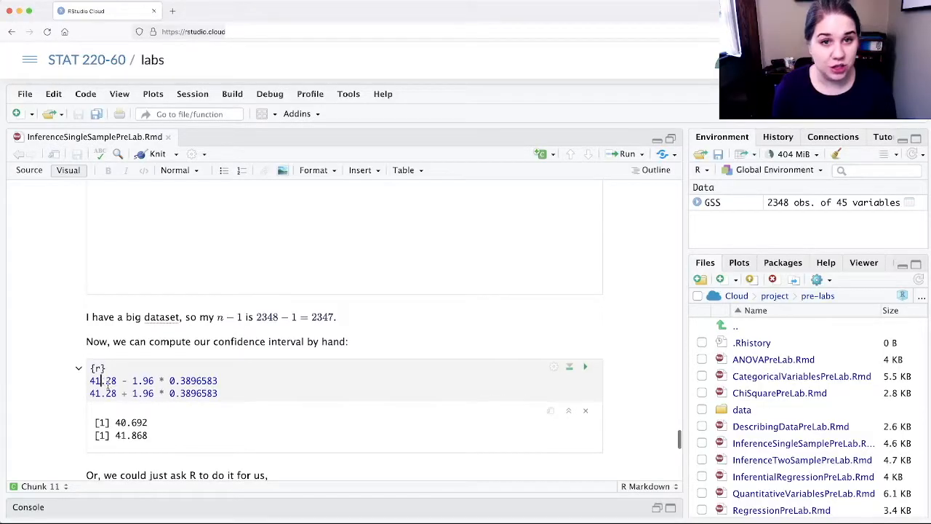
# Rerun the by-hand interval to get 40.51627 to 42.04373 and compare with df = 1380 in the t.test output
pyautogui.doubleClick(192, 381)
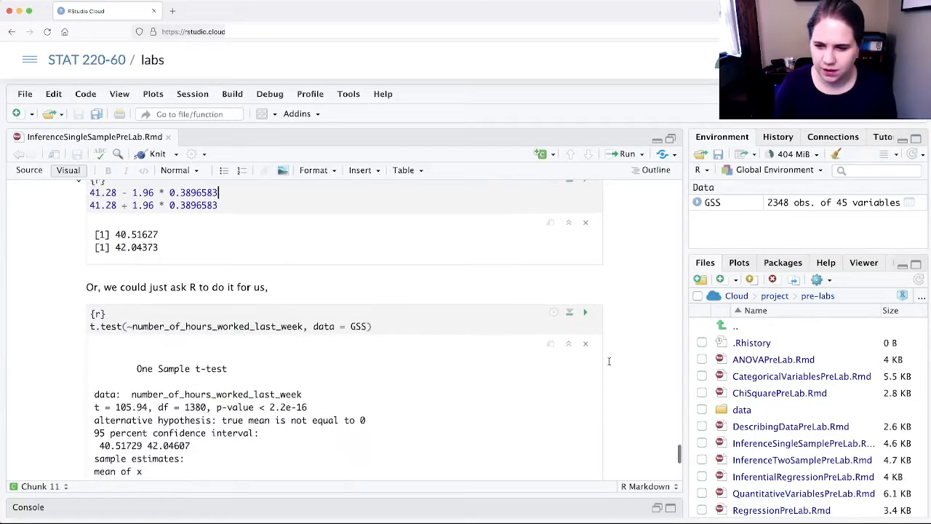
pyautogui.scroll(-3)
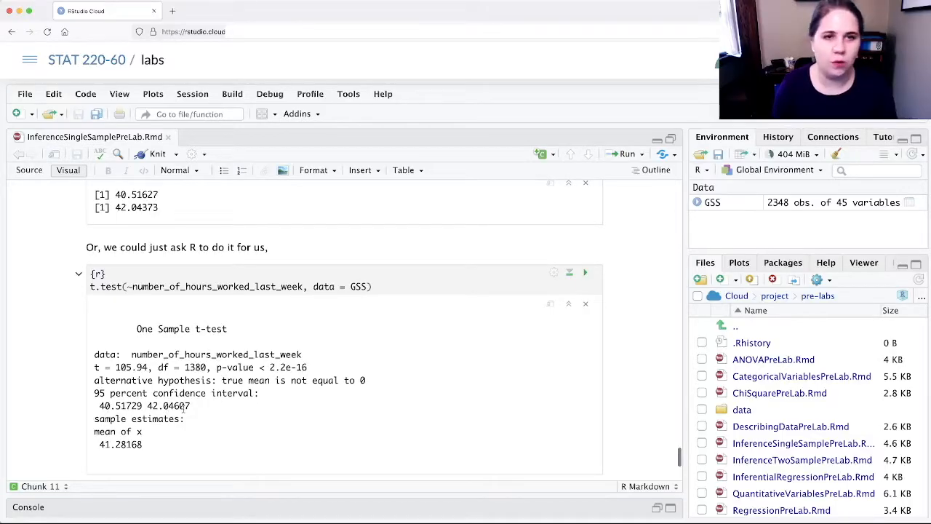
pyautogui.doubleClick(182, 366)
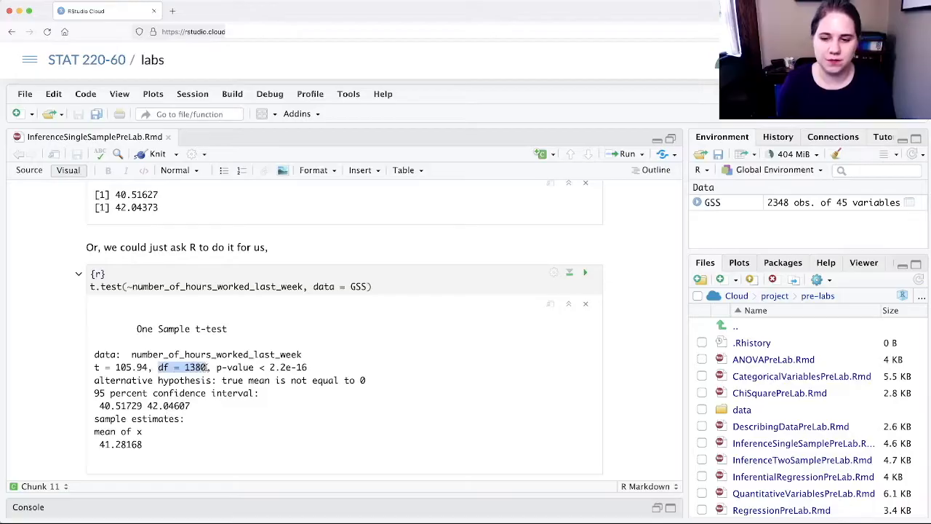